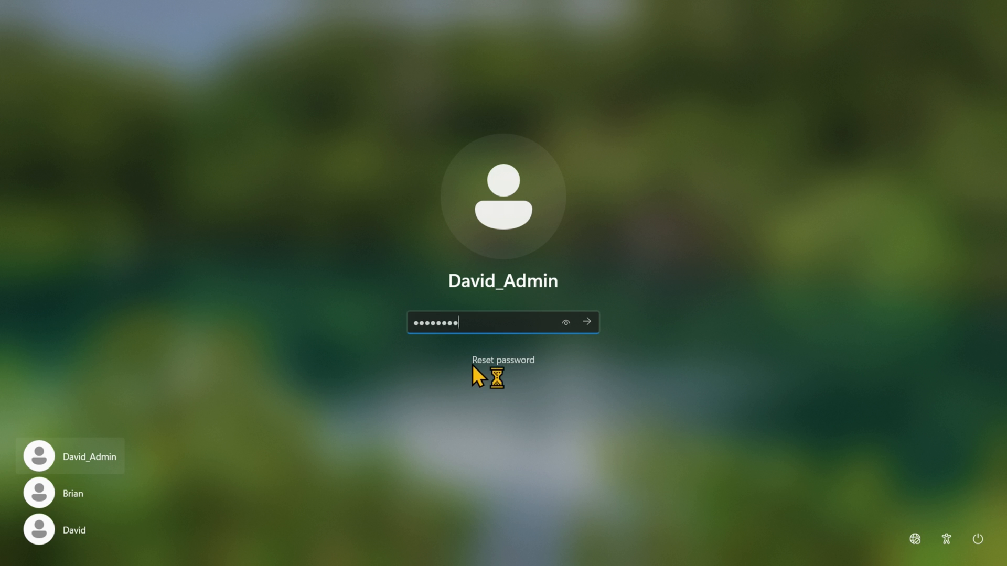
# Sign in to Windows 11 as David_Admin with the entered password
pyautogui.click(585, 321)
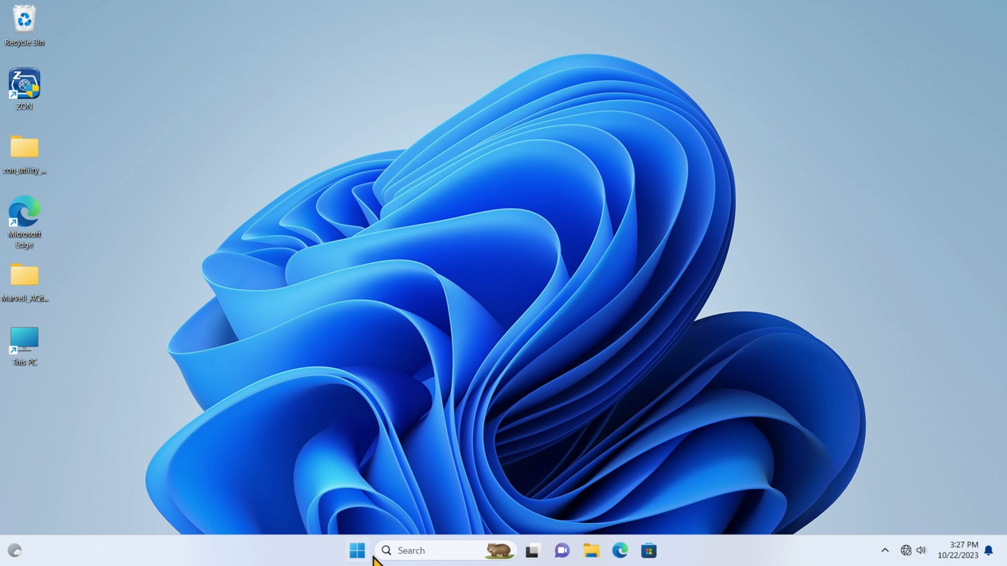
# Run ipconfig in Command Prompt to show IPv4 192.168.0.144 and gateway 192.168.0.1
pyautogui.click(357, 550)
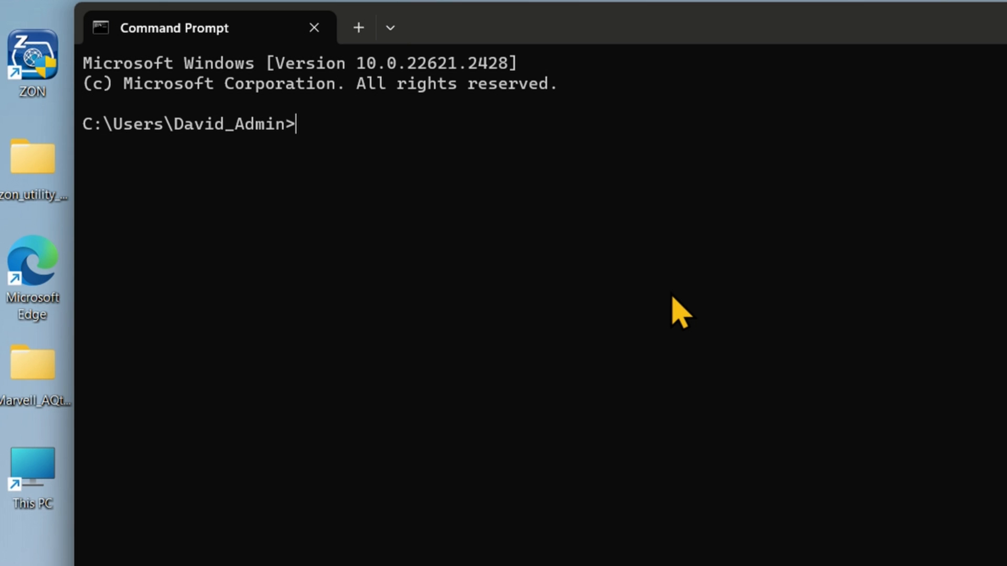
pyautogui.write('i')
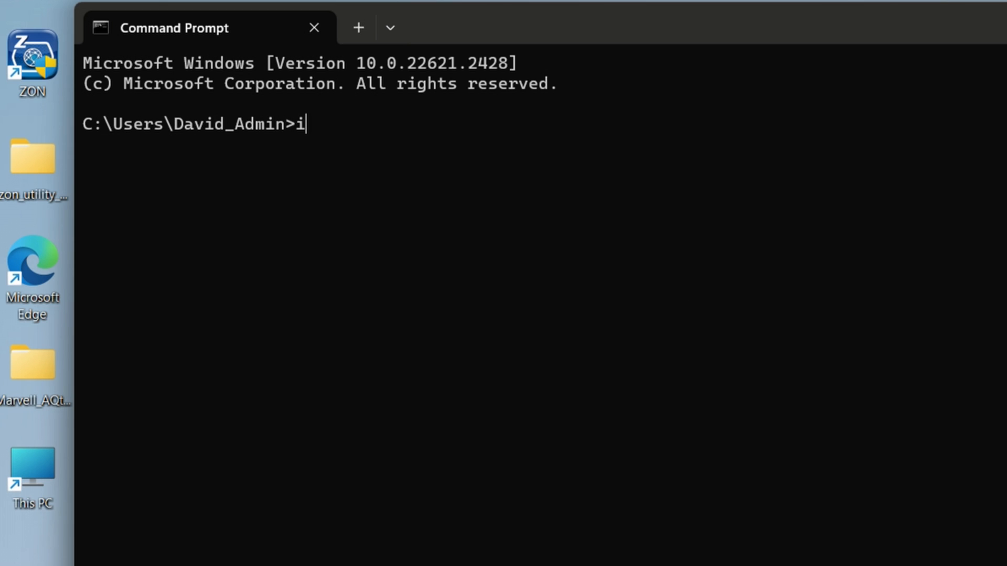
pyautogui.write('pconfig')
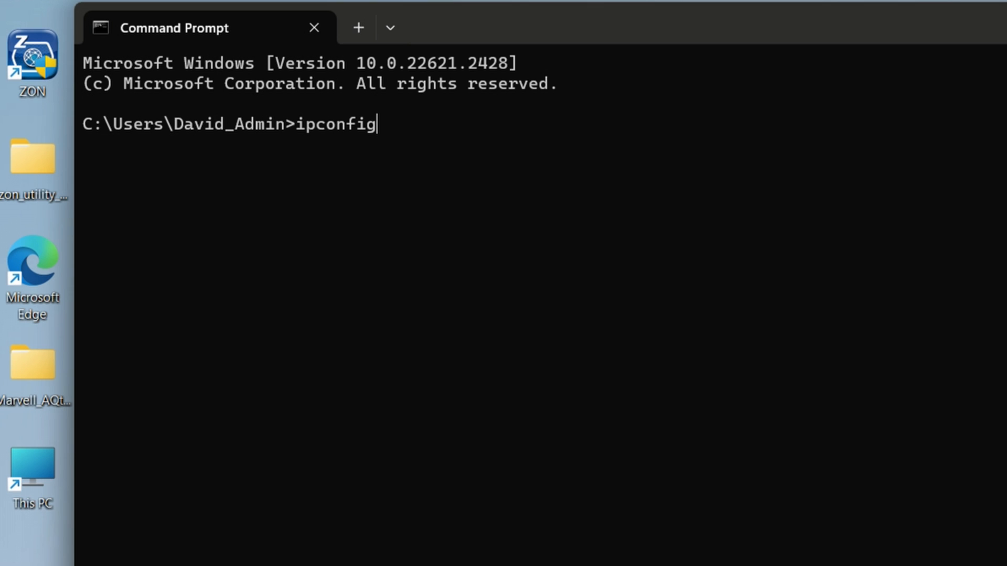
pyautogui.press('Return')
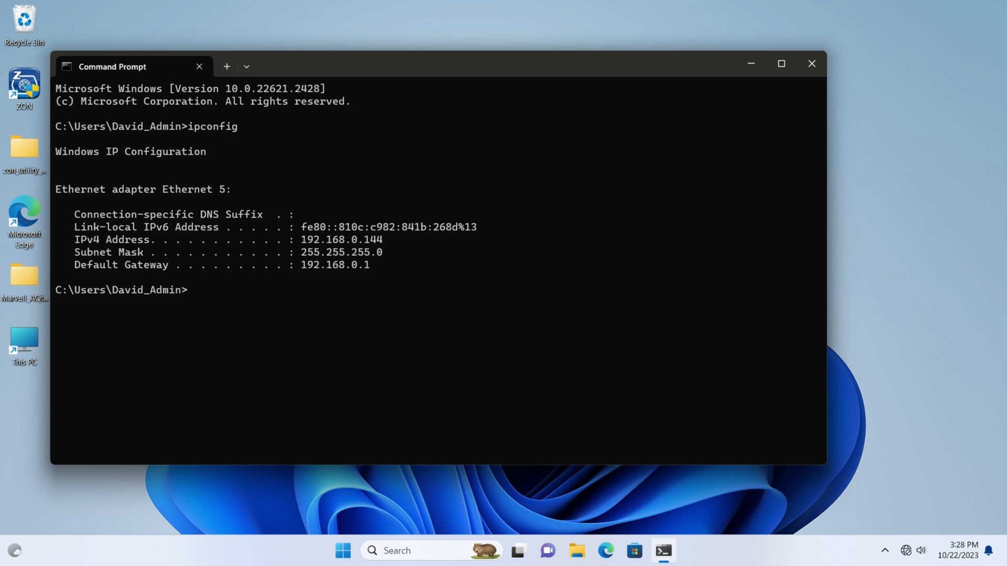
pyautogui.moveTo(889, 79)
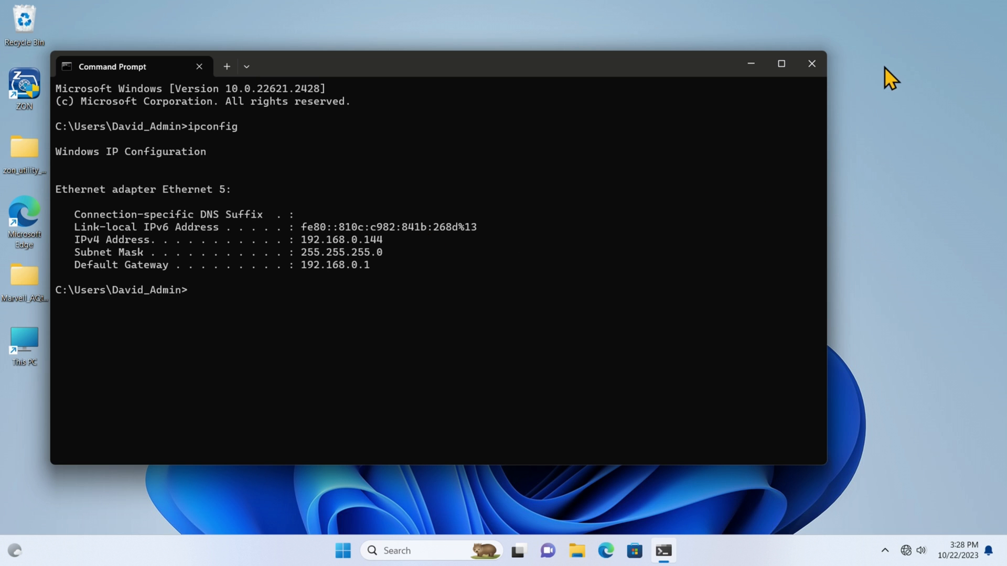
# Load the router's setup page at 192.168.0.1 in Edge
pyautogui.click(811, 63)
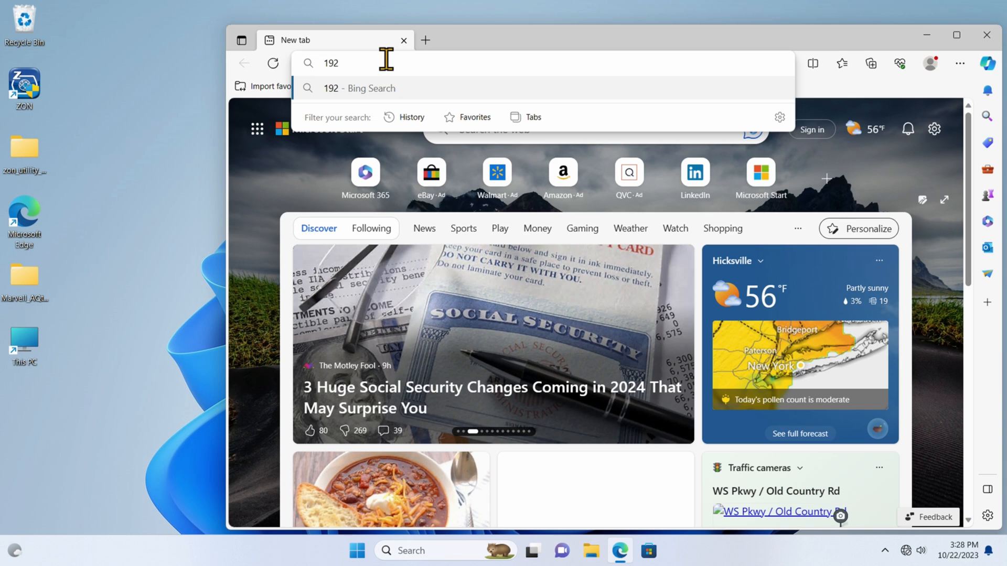
pyautogui.write('.168.0')
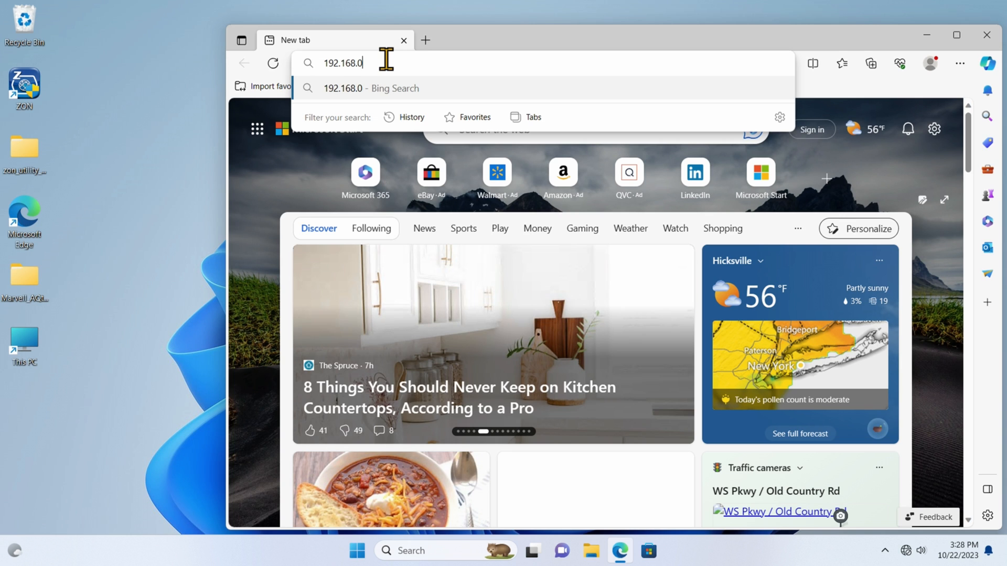
pyautogui.press('Return')
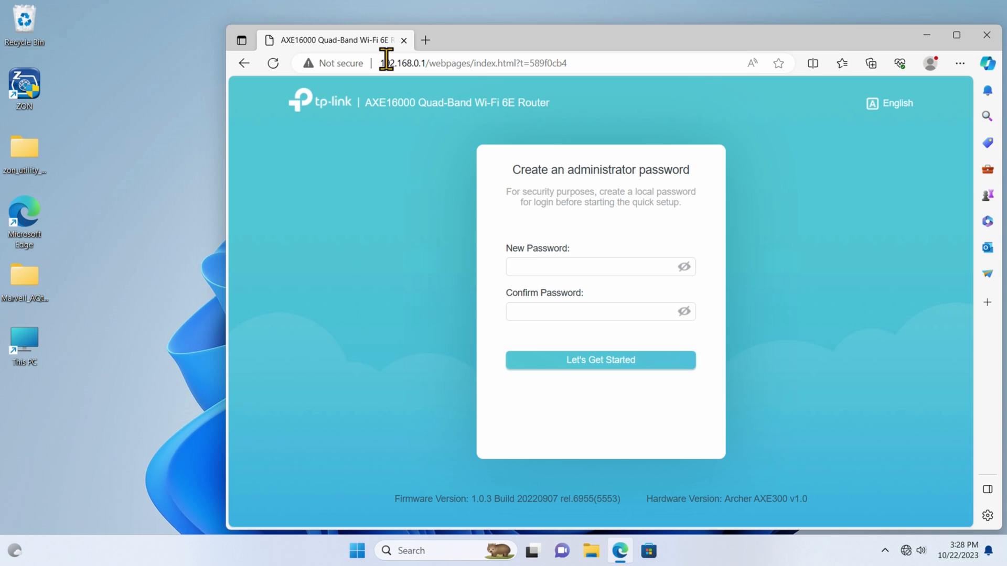
pyautogui.moveTo(382, 107)
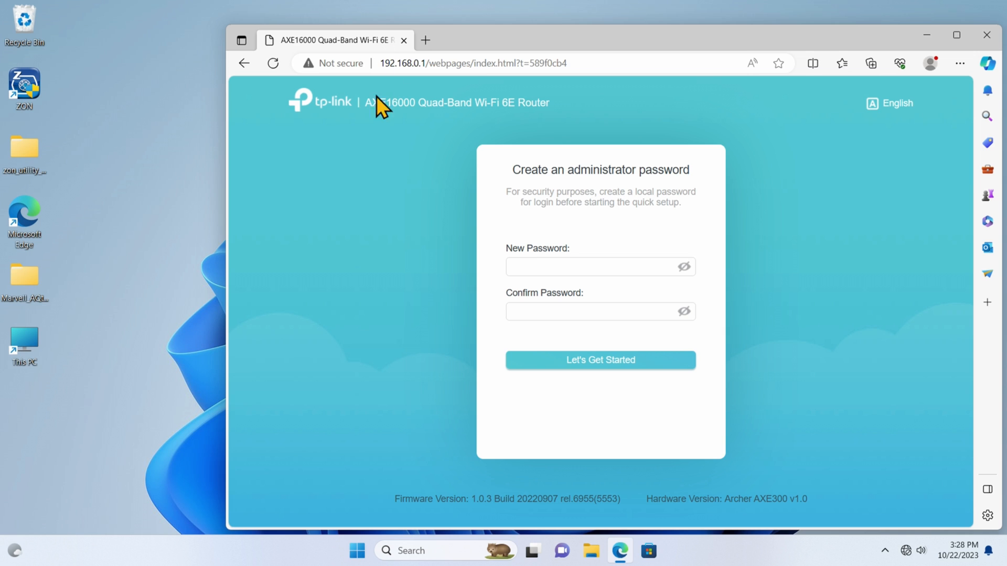
# Enter the new administrator password in both New and Confirm Password fields
pyautogui.write('password')
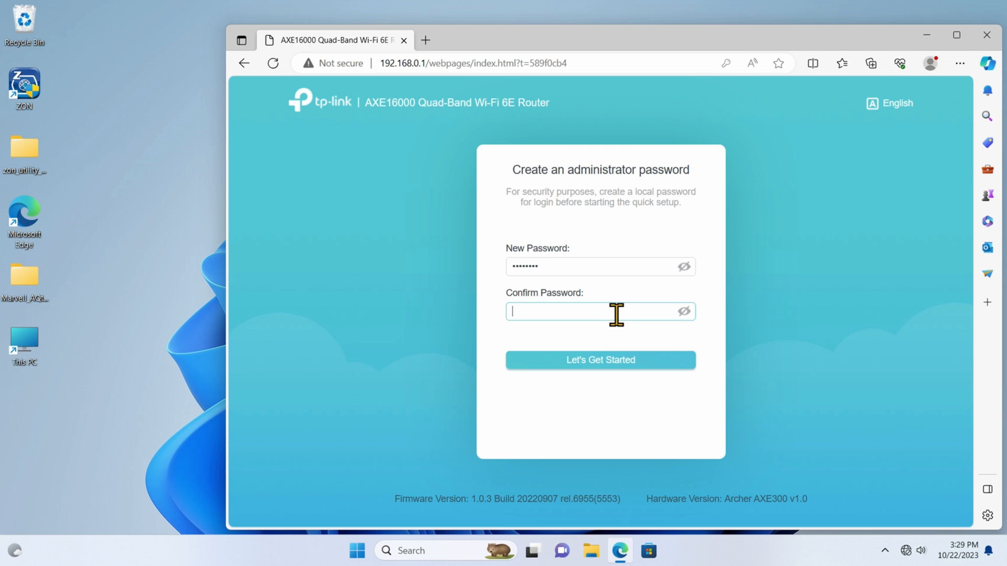
pyautogui.write('•')
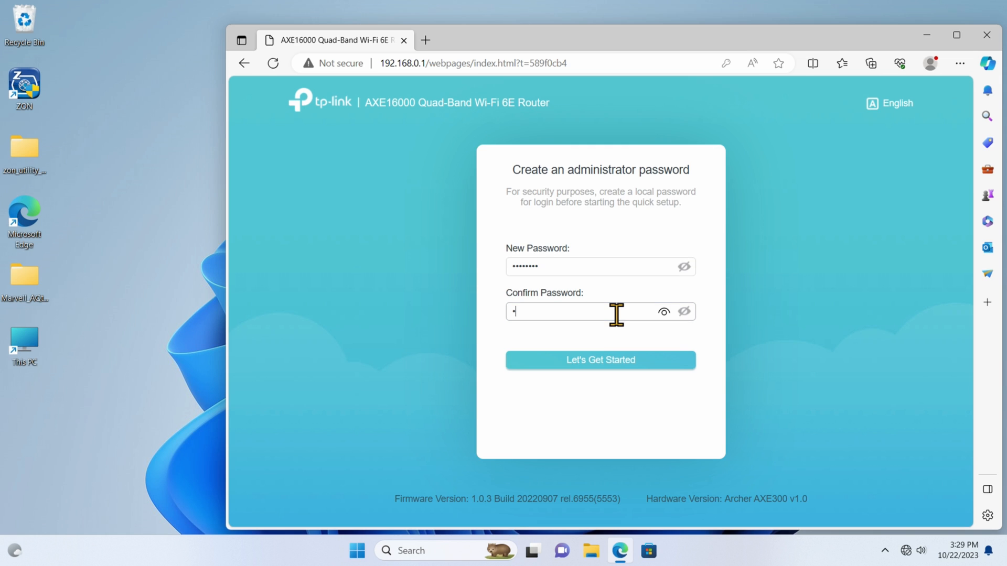
pyautogui.write('password')
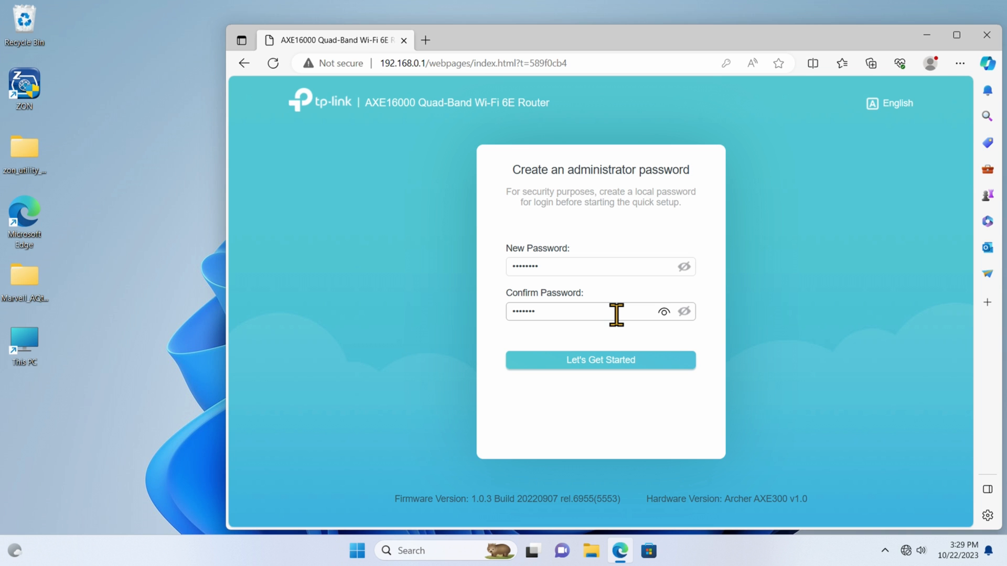
pyautogui.moveTo(601, 359)
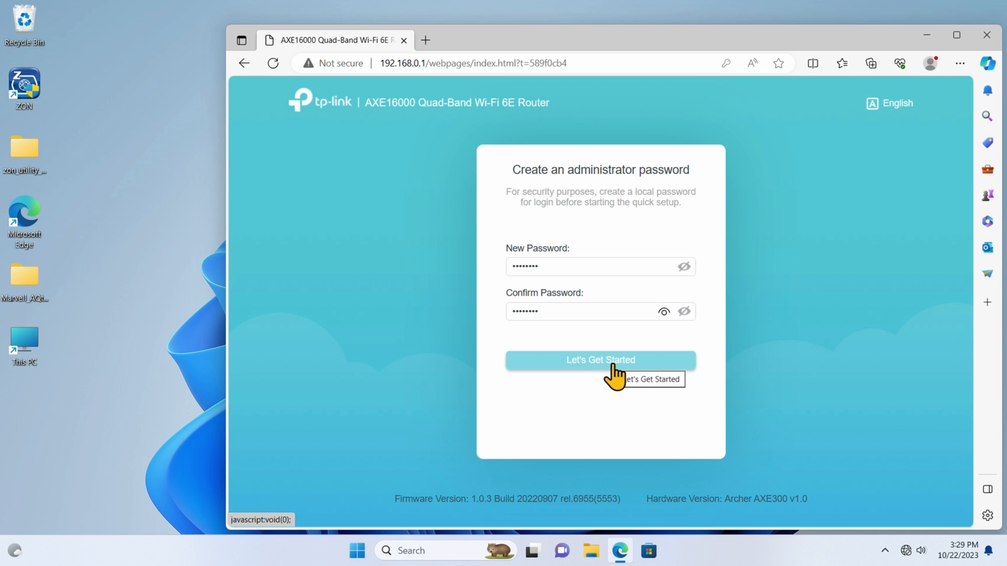
# Submit the admin password and set the time zone to Eastern Time (US & Canada)
pyautogui.click(600, 360)
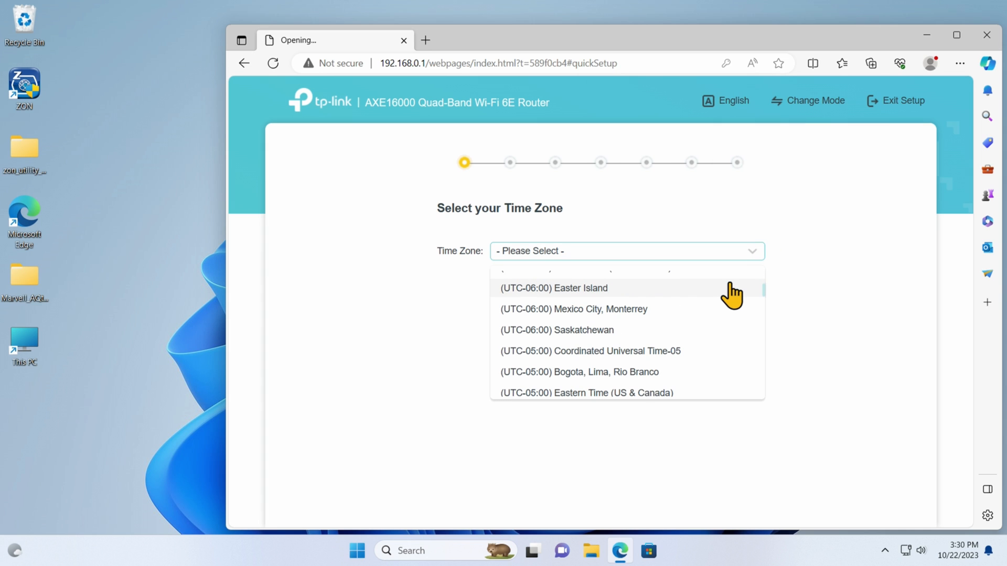
pyautogui.moveTo(708, 315)
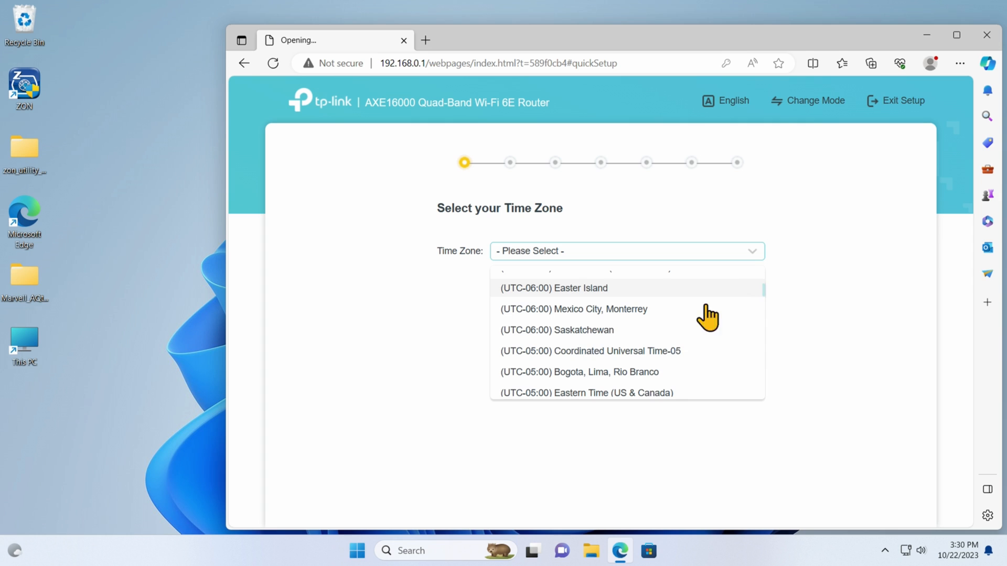
pyautogui.click(586, 392)
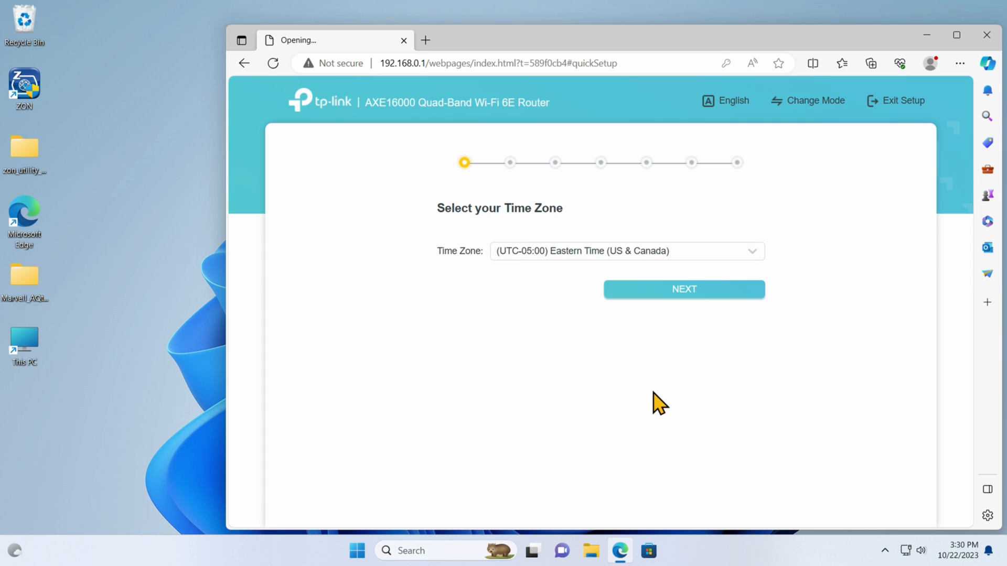
pyautogui.click(683, 289)
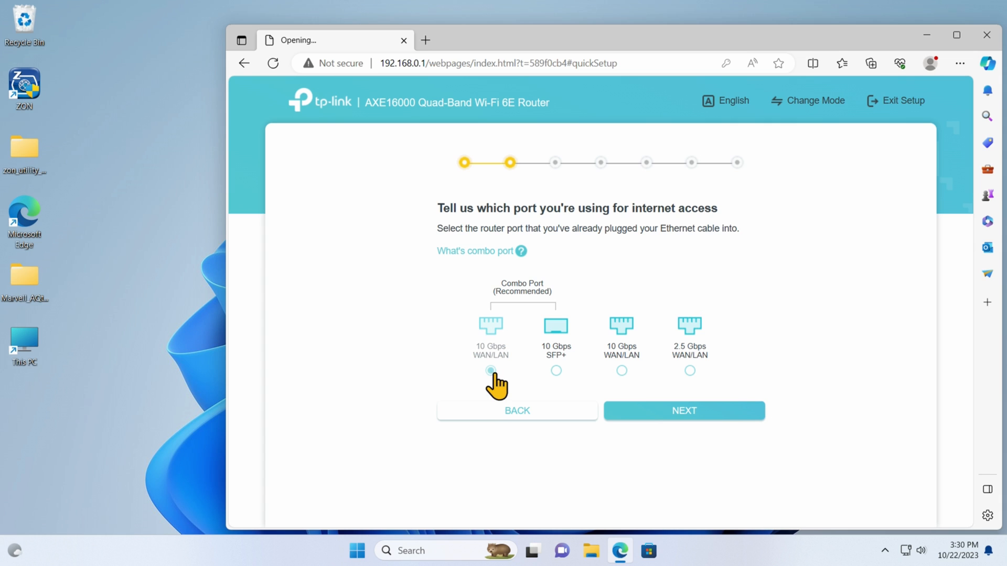
# Choose the 10 Gbps WAN/LAN combo port and keep Dynamic IP as connection type
pyautogui.click(489, 370)
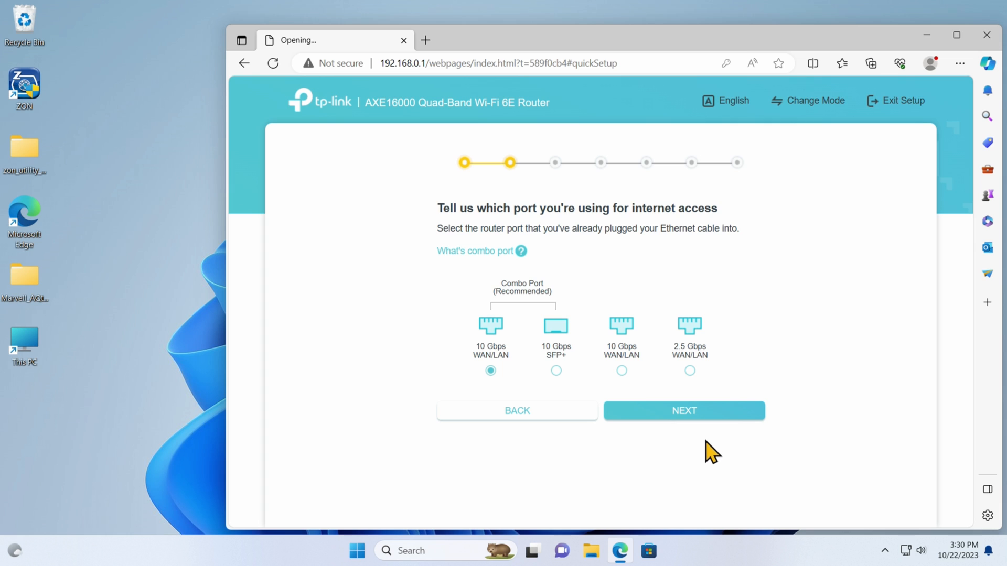
pyautogui.moveTo(697, 427)
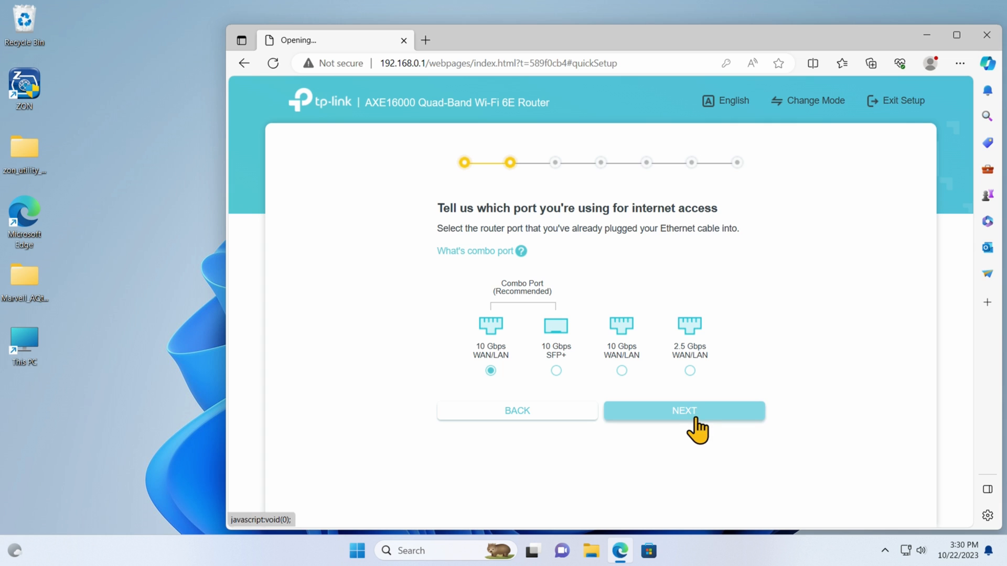
pyautogui.click(683, 412)
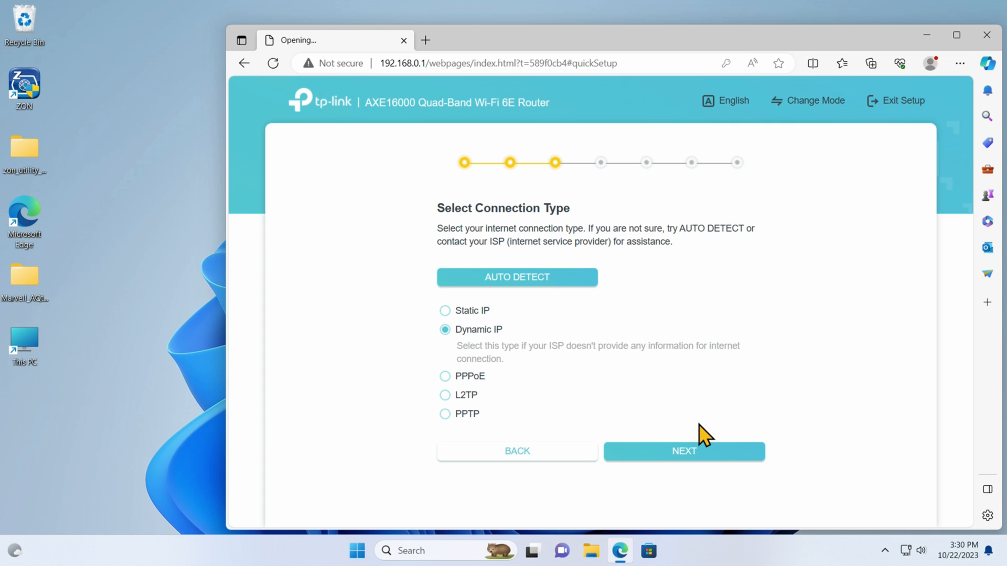
pyautogui.moveTo(701, 432)
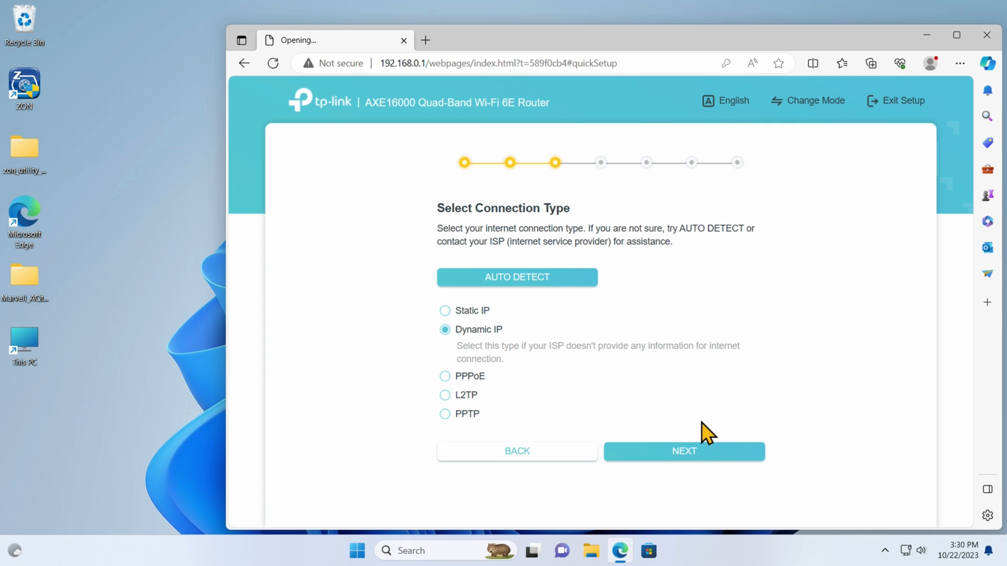
pyautogui.click(683, 452)
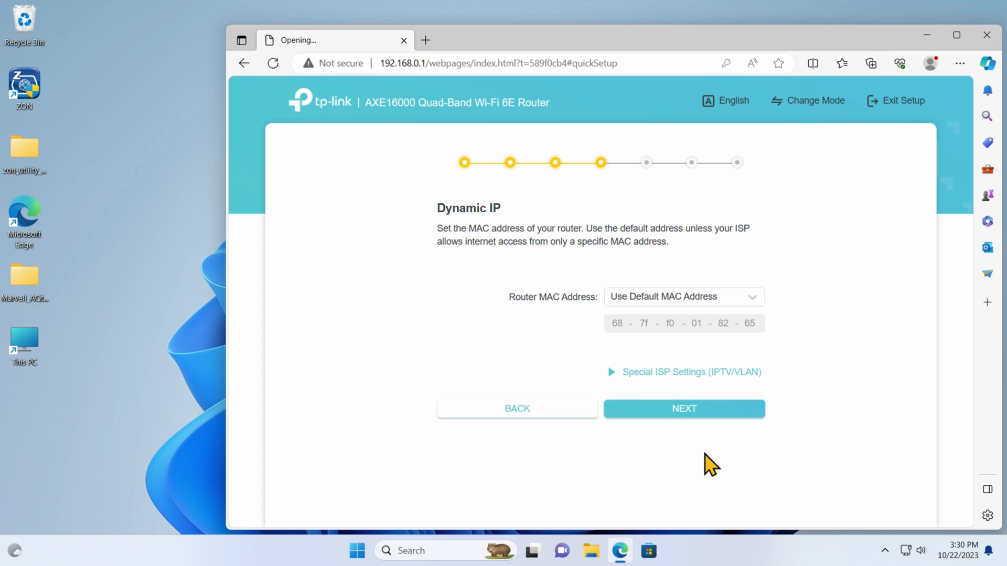
pyautogui.click(684, 409)
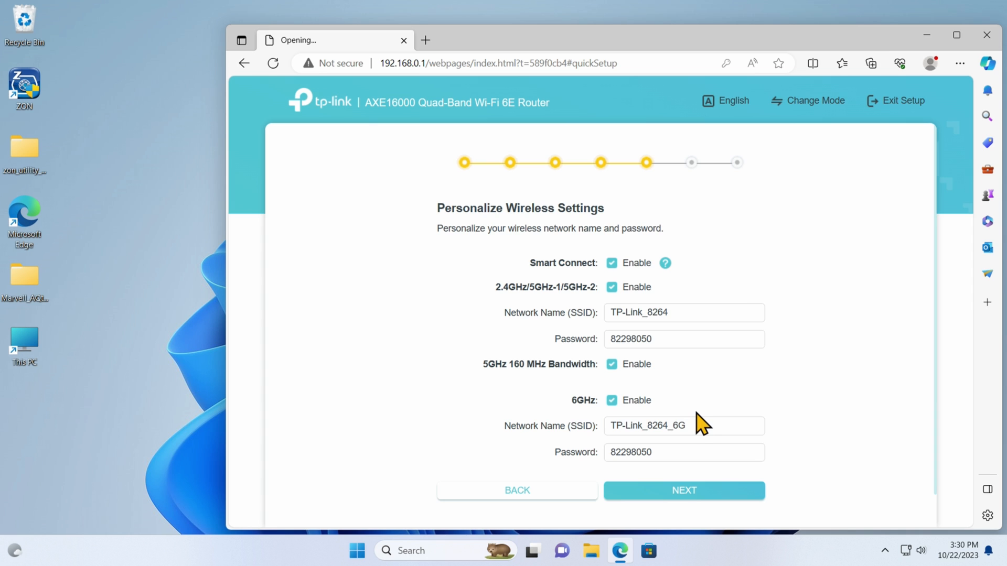
pyautogui.moveTo(697, 421)
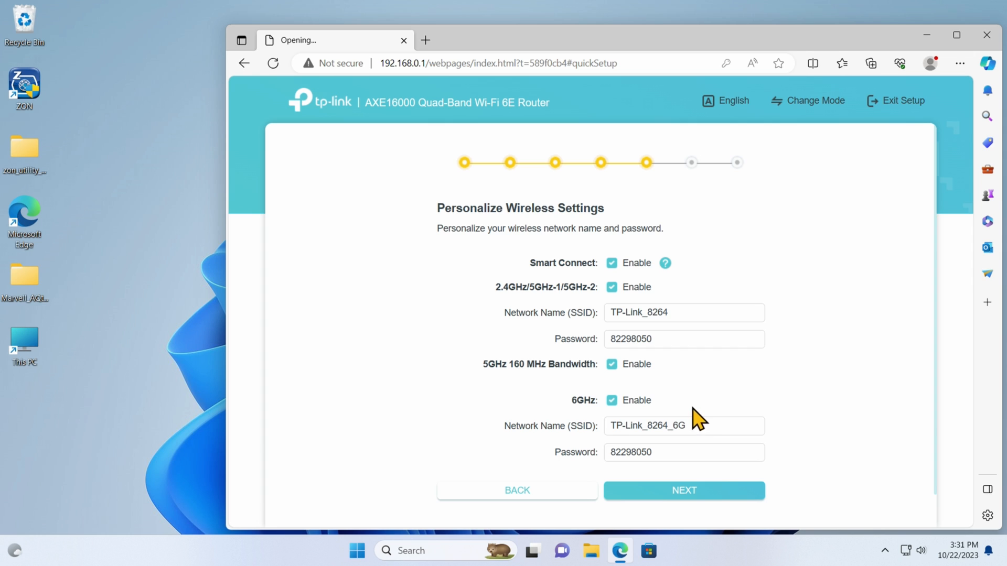
pyautogui.click(684, 313)
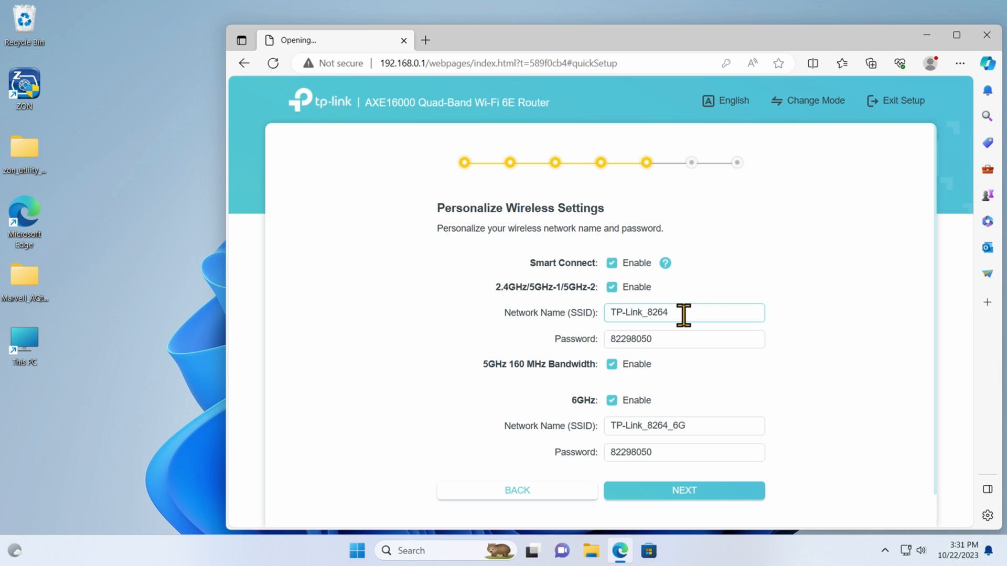
pyautogui.moveTo(703, 425)
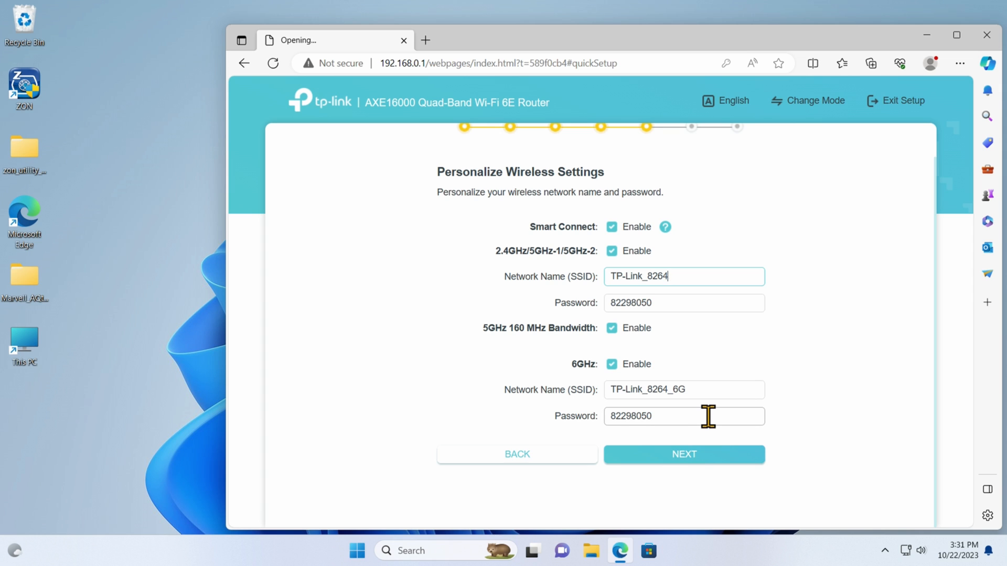
pyautogui.moveTo(715, 447)
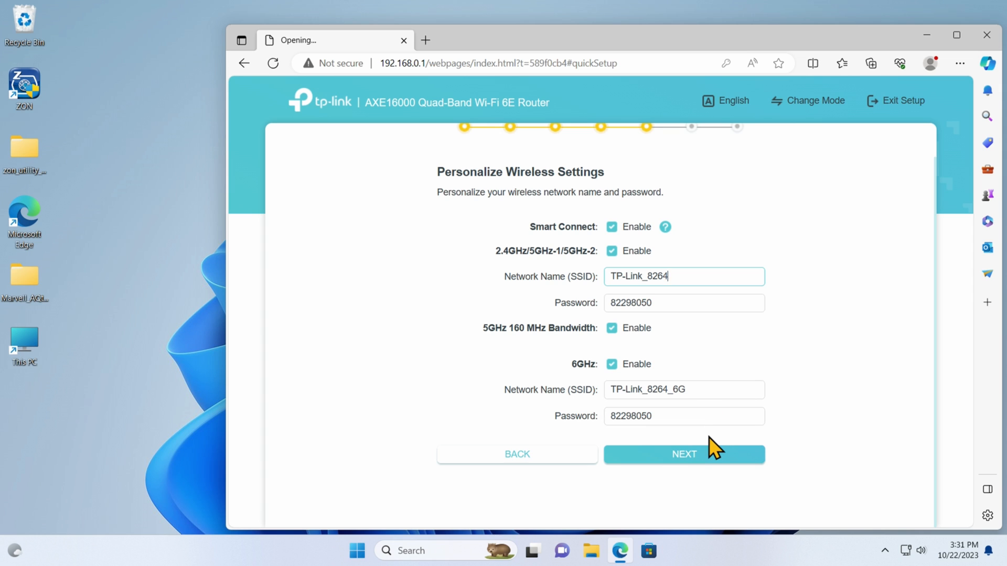
# Keep default wireless settings, pass the connection test and decline automatic updates
pyautogui.click(684, 454)
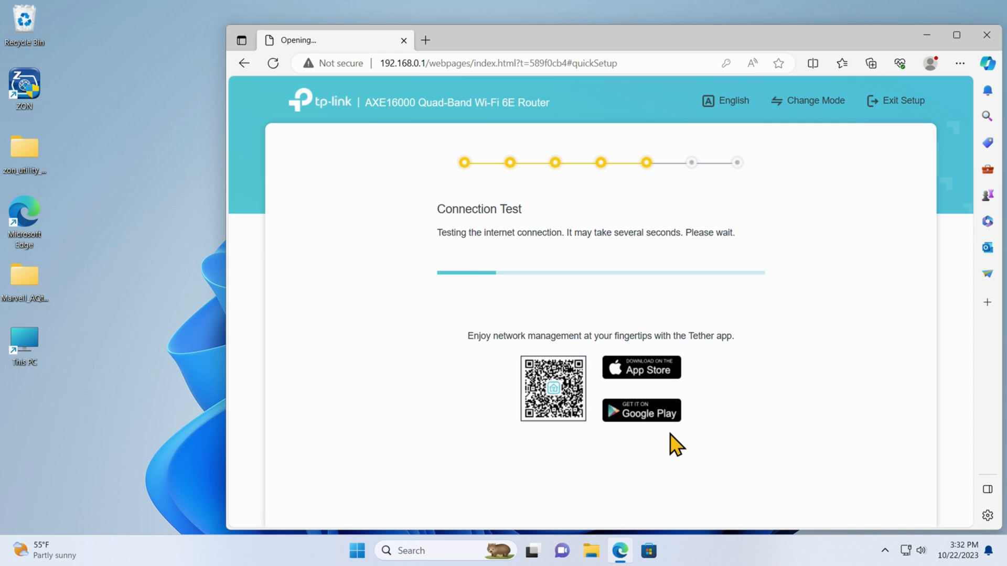
pyautogui.moveTo(677, 443)
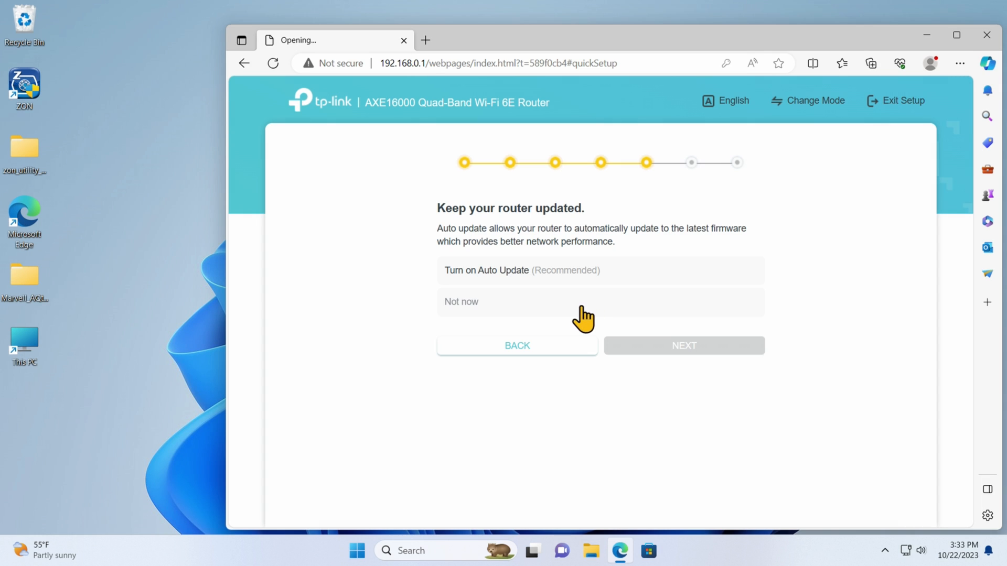
pyautogui.moveTo(494, 324)
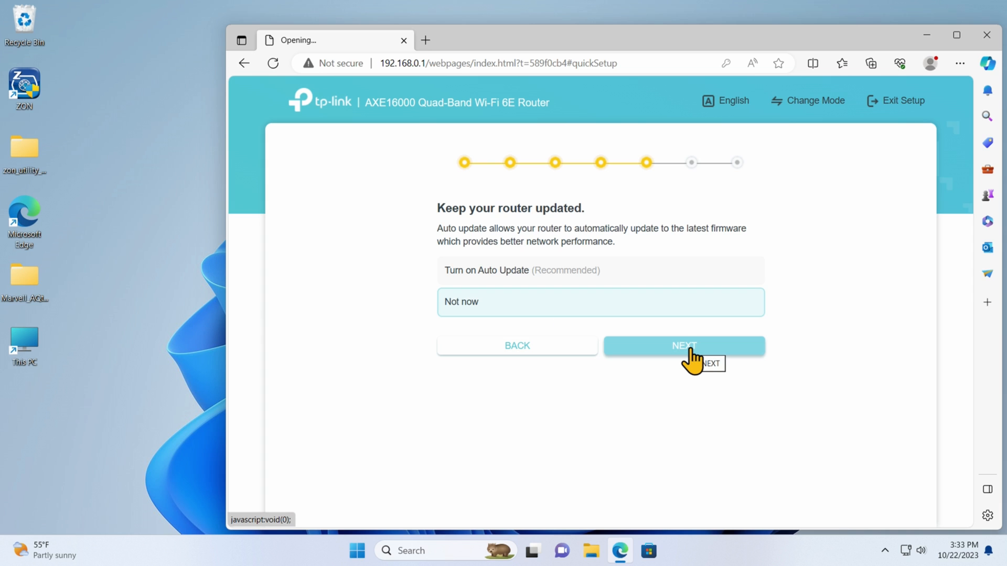
pyautogui.click(683, 346)
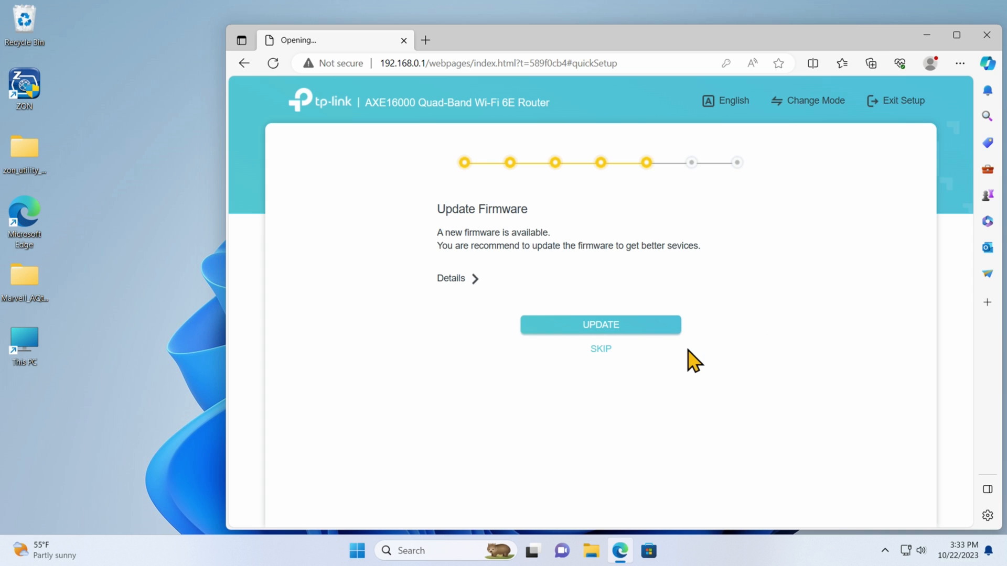
pyautogui.moveTo(656, 365)
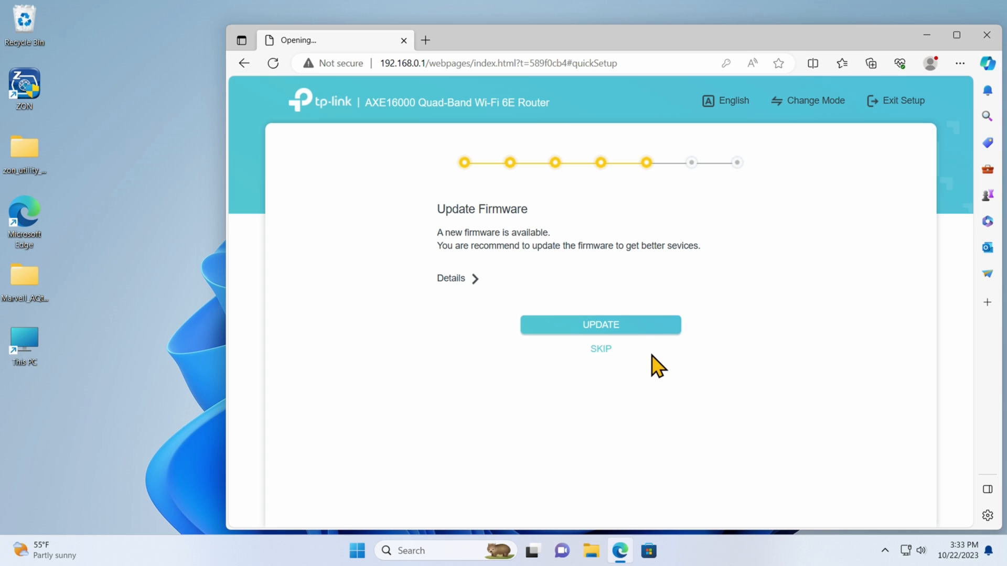
pyautogui.moveTo(600, 324)
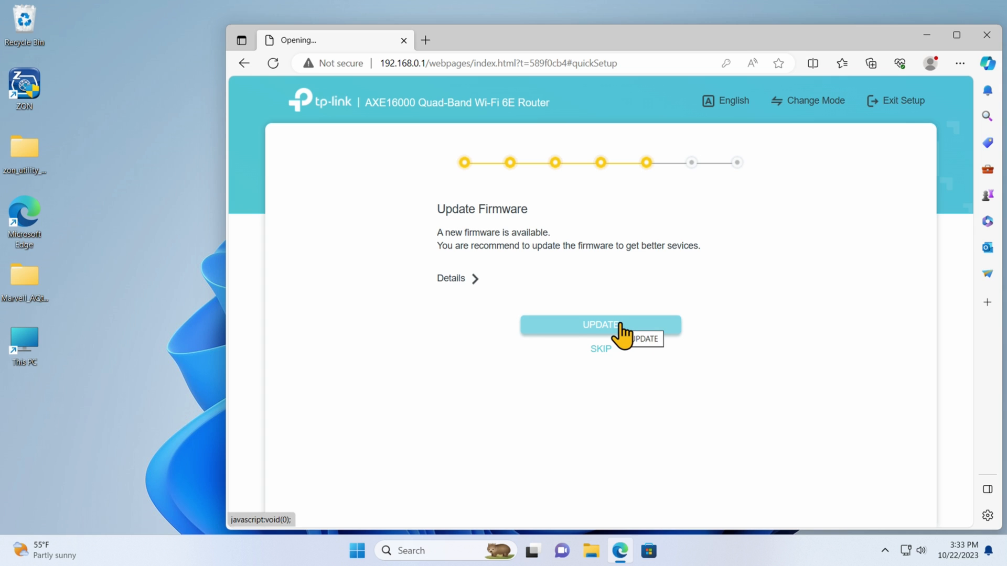
# Install the firmware update and scroll through the success summary of applied settings
pyautogui.click(600, 324)
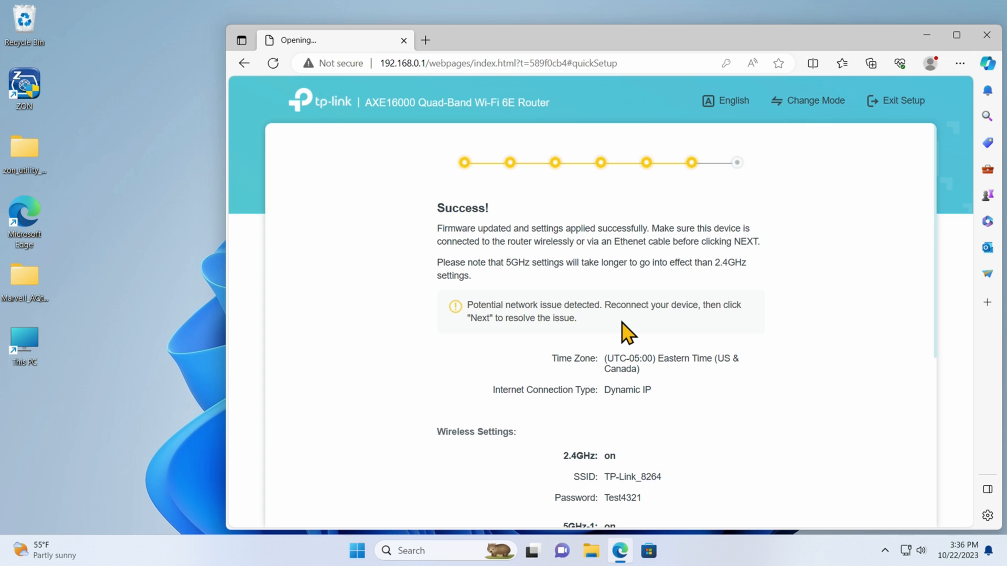
pyautogui.scroll(-3)
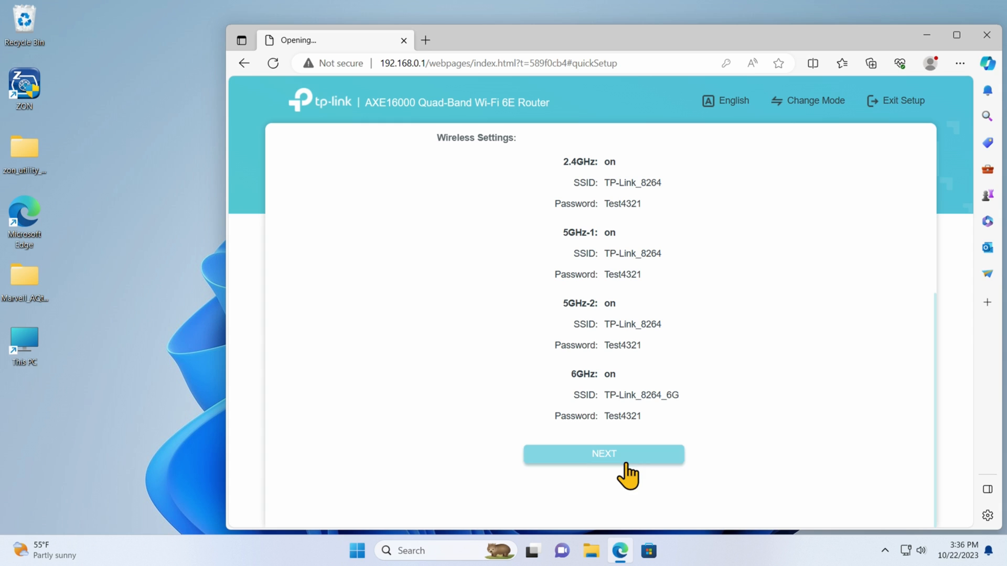
# Log back in with the admin password, refuse saving it, skip TP-Link ID, and finish
pyautogui.click(602, 454)
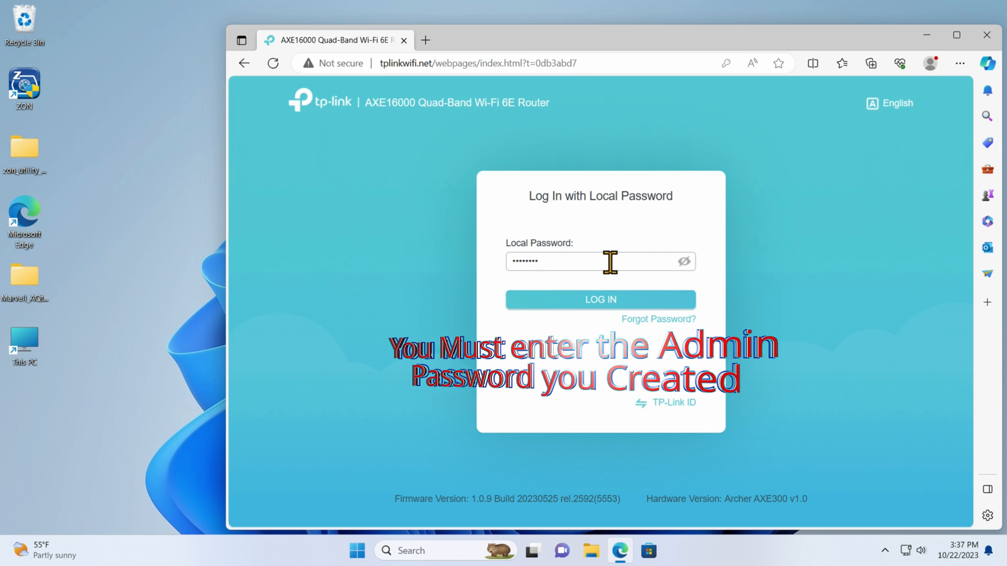
pyautogui.click(599, 299)
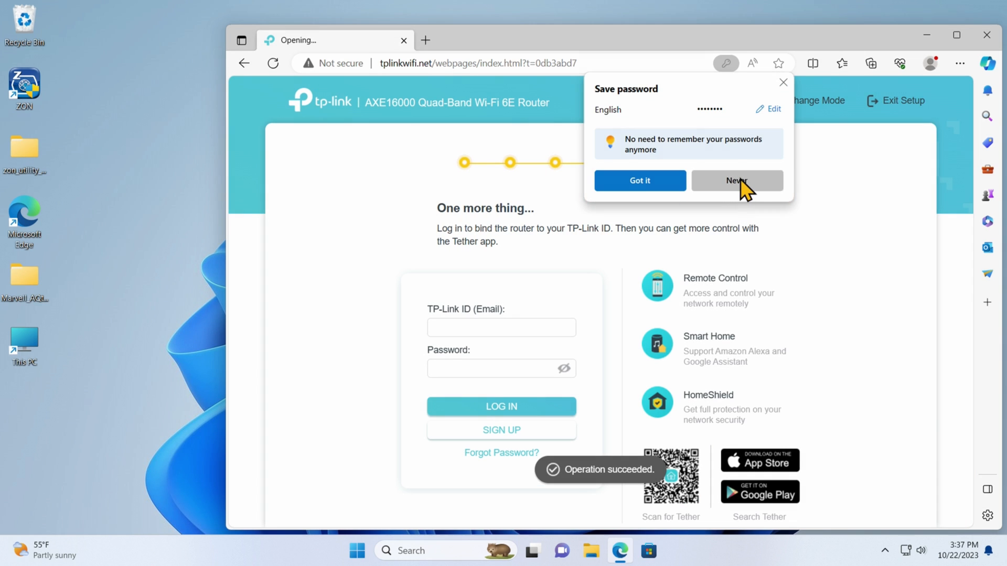
pyautogui.click(736, 180)
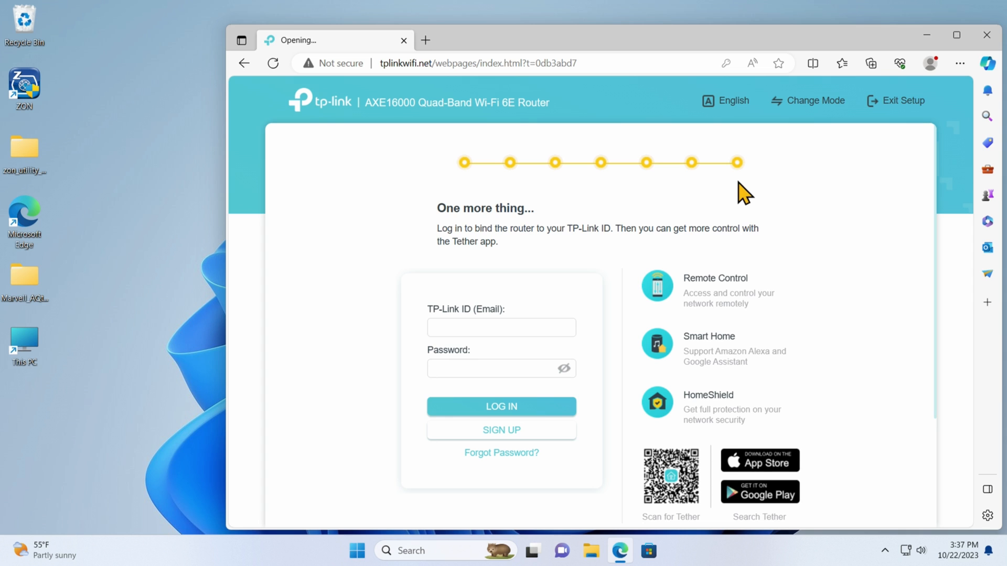
pyautogui.scroll(-3)
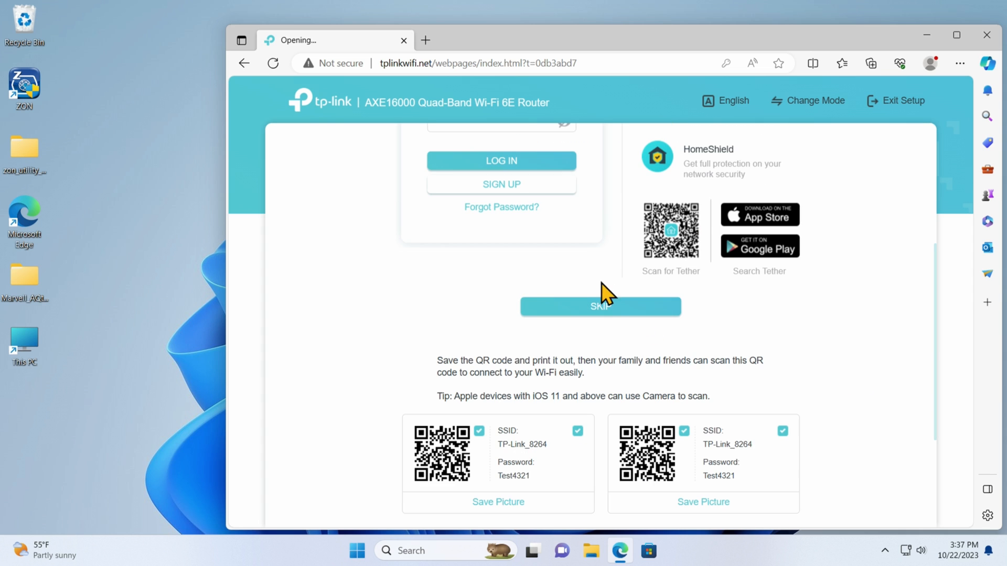
pyautogui.click(599, 306)
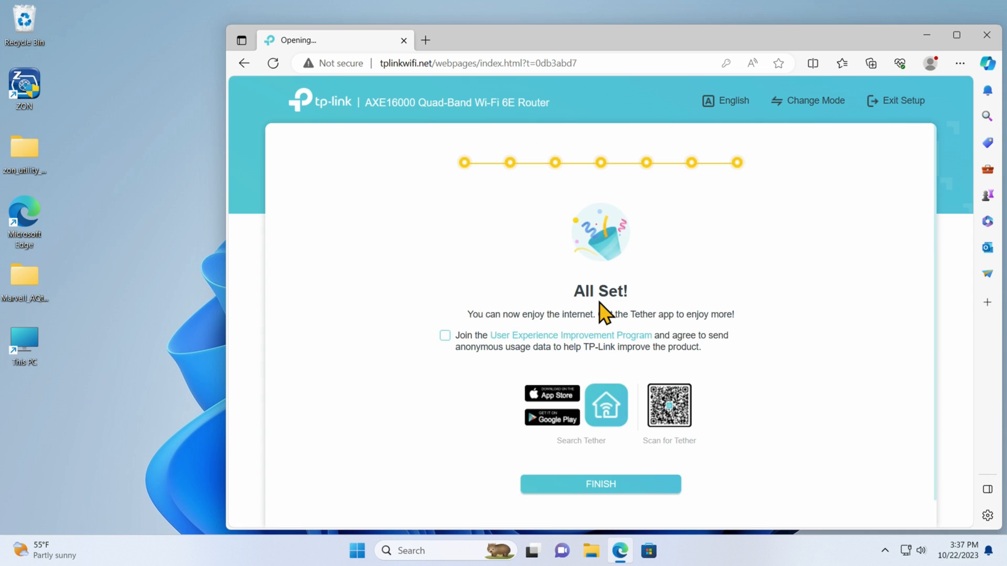
pyautogui.moveTo(632, 479)
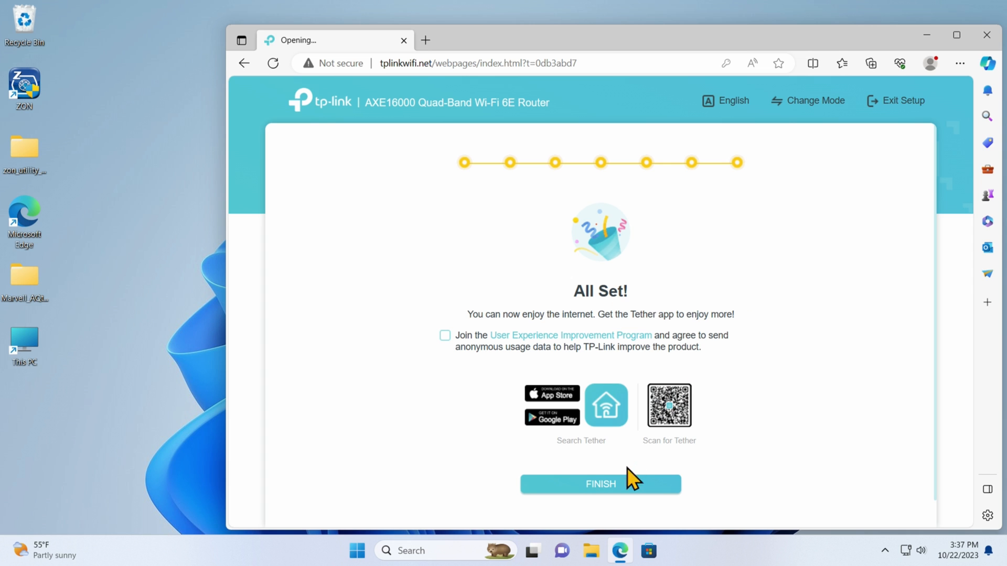
pyautogui.click(600, 483)
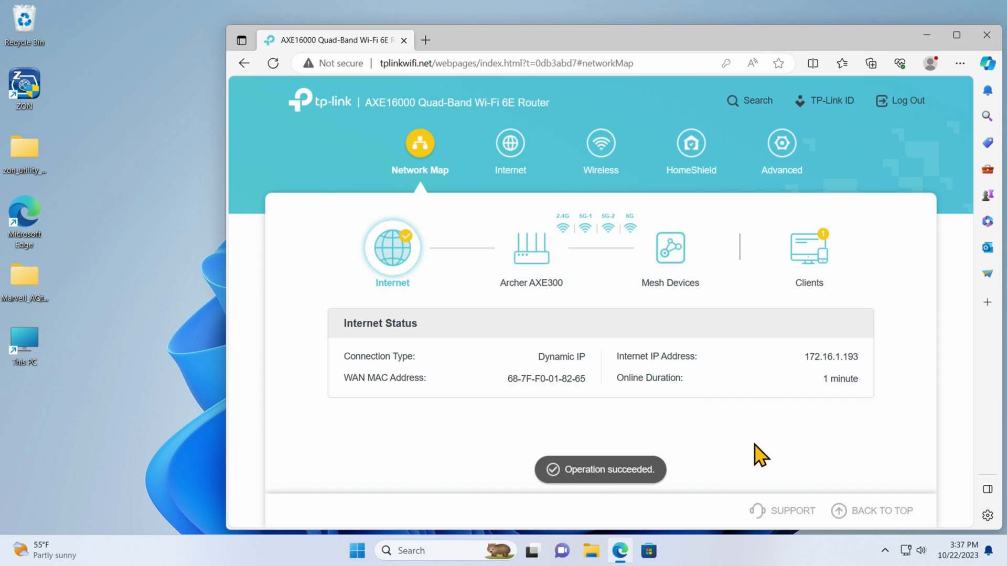
pyautogui.moveTo(506, 296)
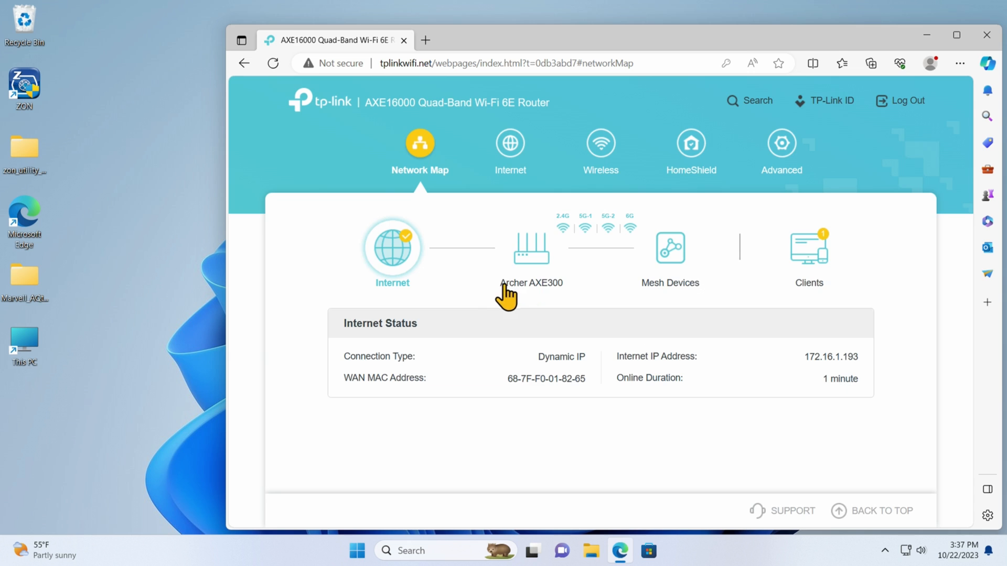
pyautogui.moveTo(555, 266)
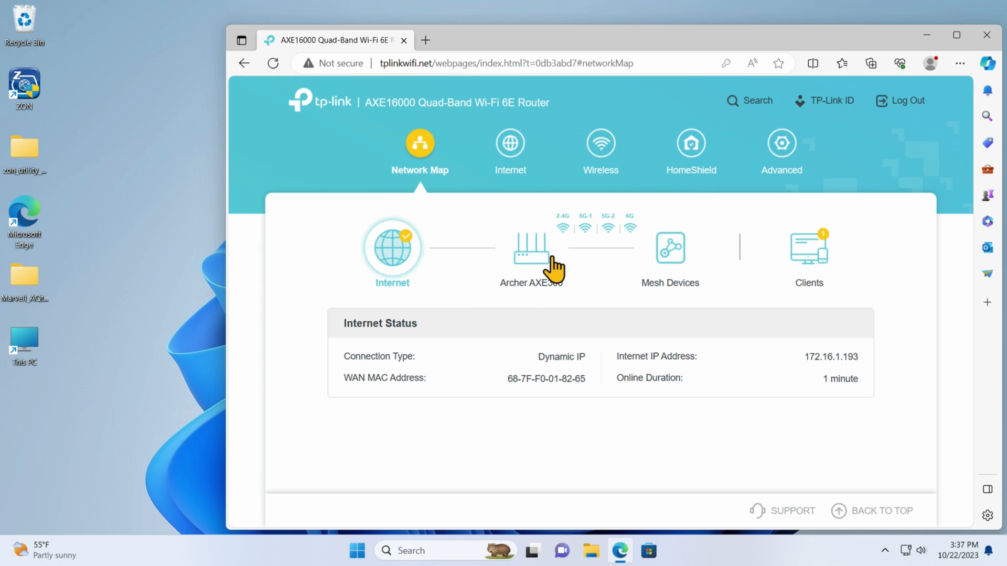
pyautogui.click(509, 151)
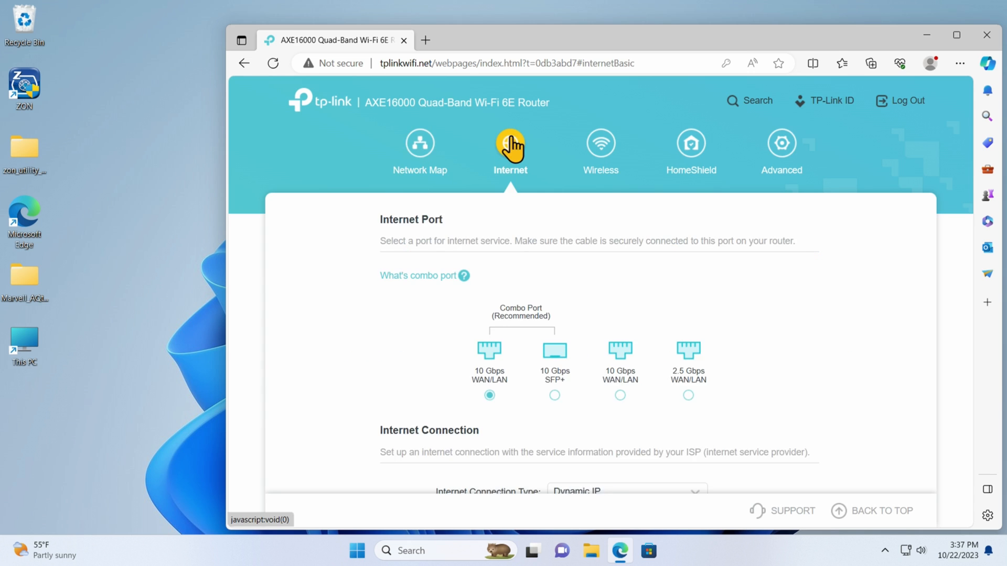
pyautogui.moveTo(504, 379)
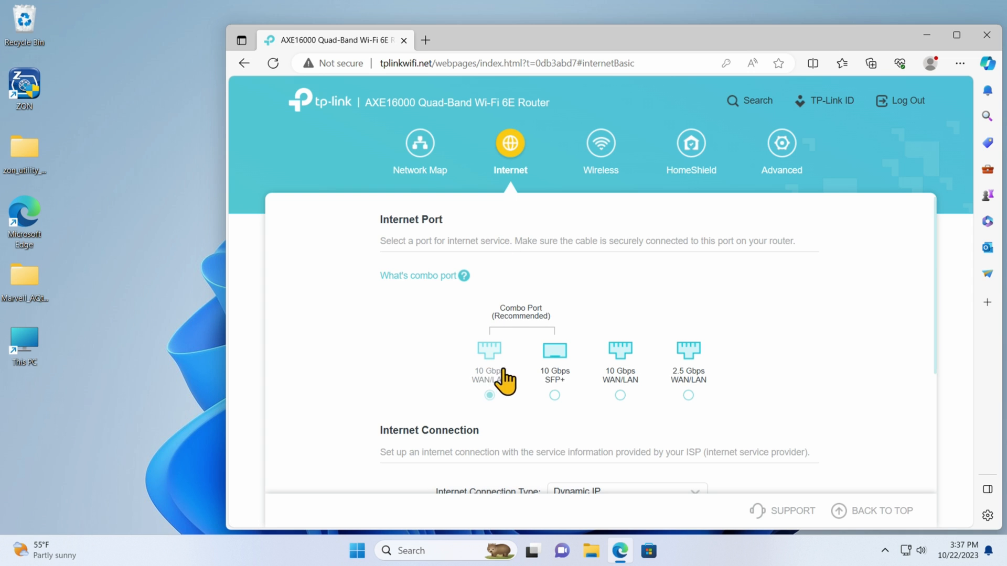
pyautogui.click(600, 143)
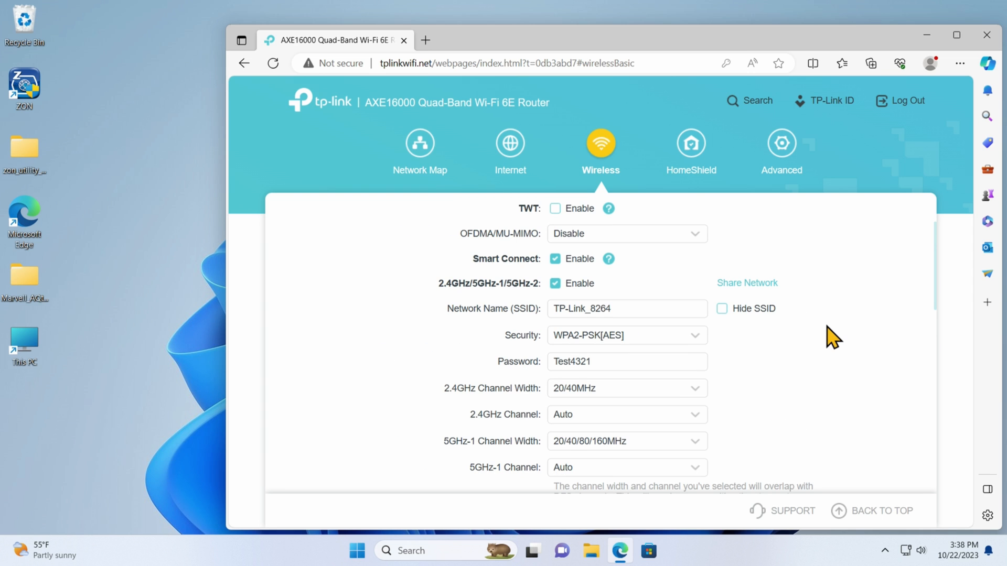
pyautogui.scroll(-3)
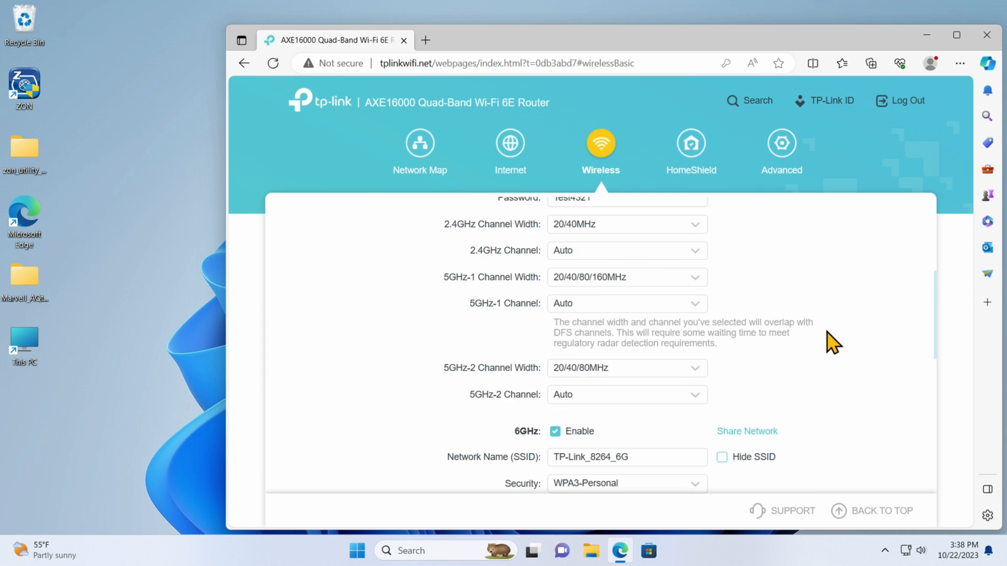
pyautogui.scroll(-3)
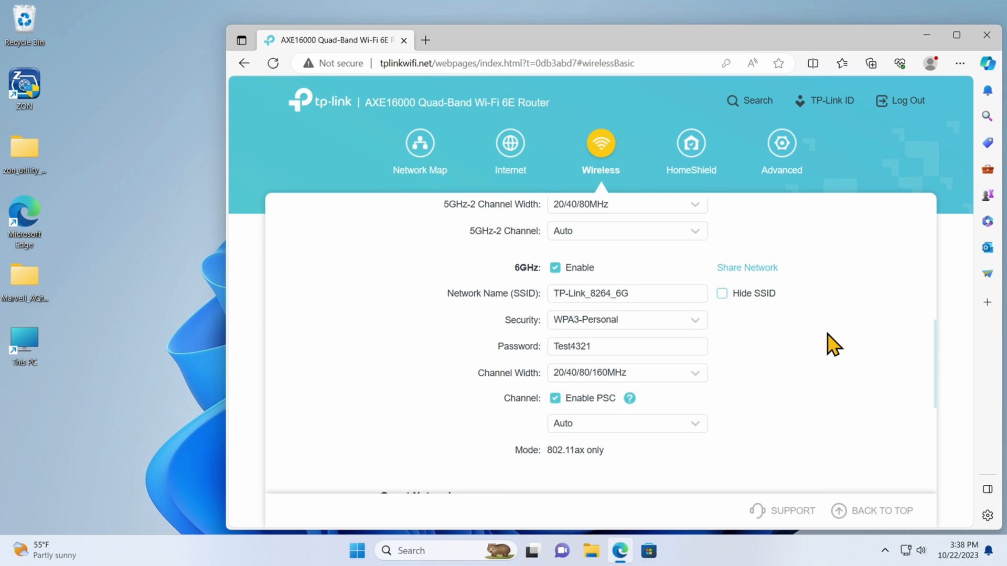
pyautogui.scroll(-3)
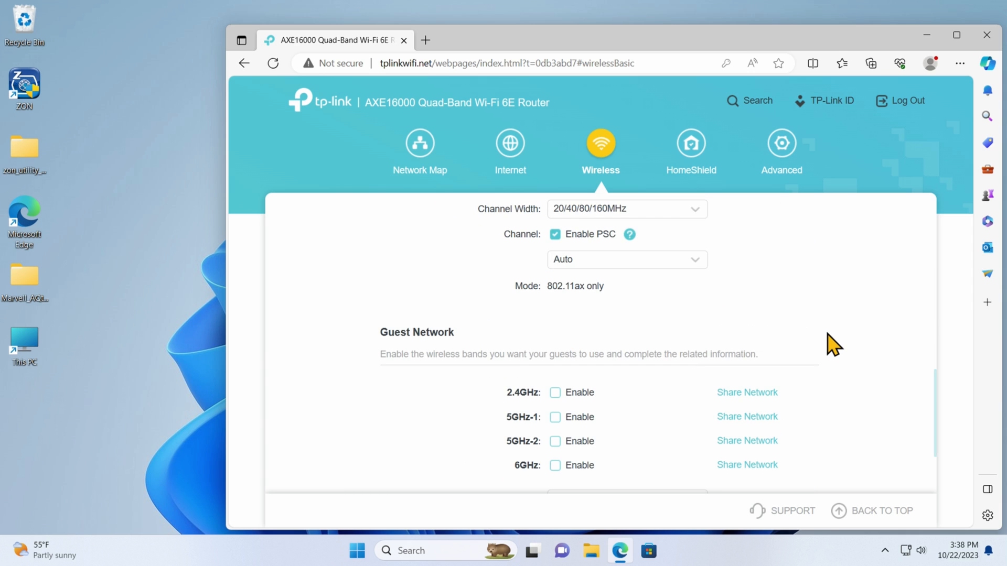
pyautogui.scroll(-3)
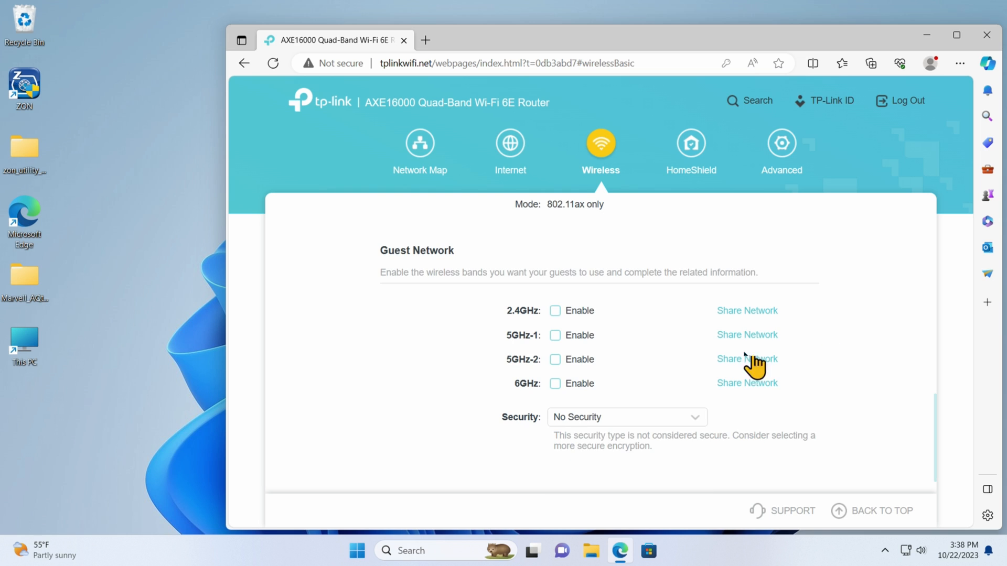
pyautogui.moveTo(557, 339)
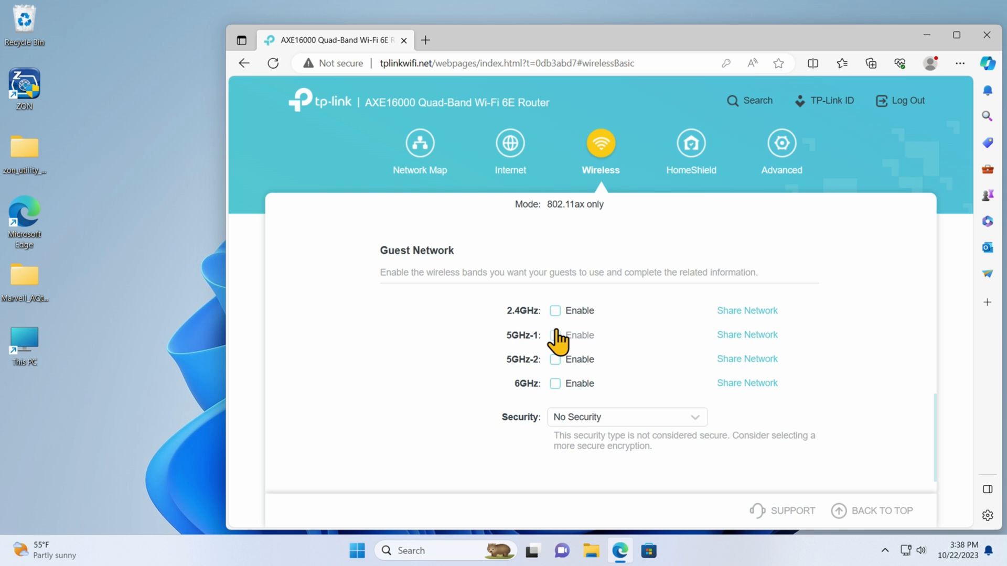
pyautogui.moveTo(552, 395)
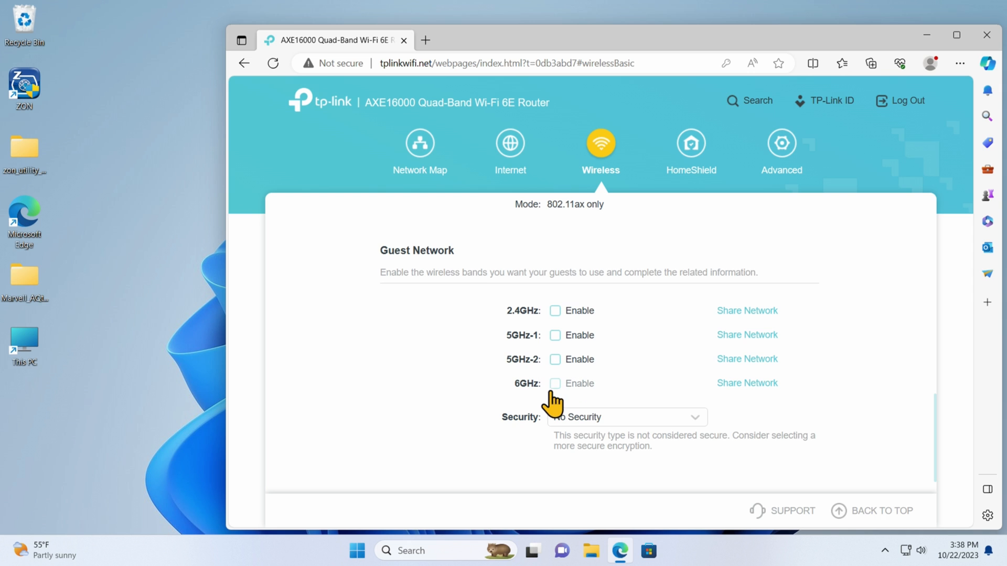
pyautogui.scroll(3)
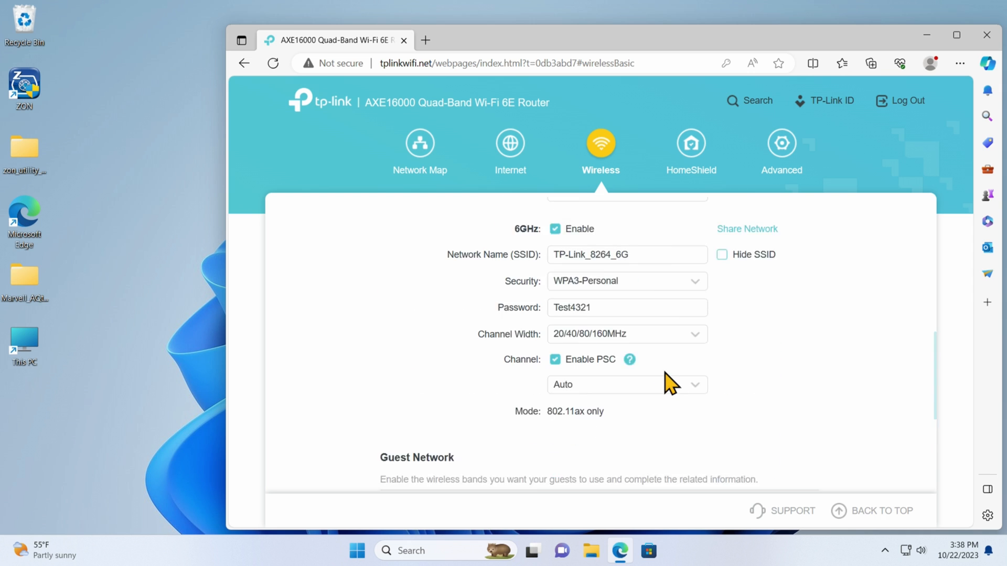
pyautogui.scroll(3)
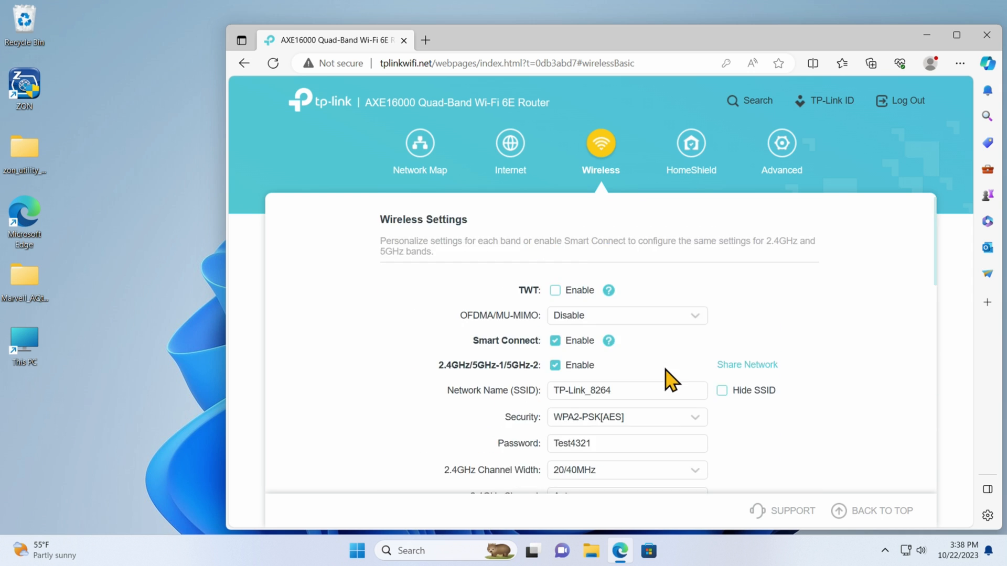
pyautogui.click(690, 151)
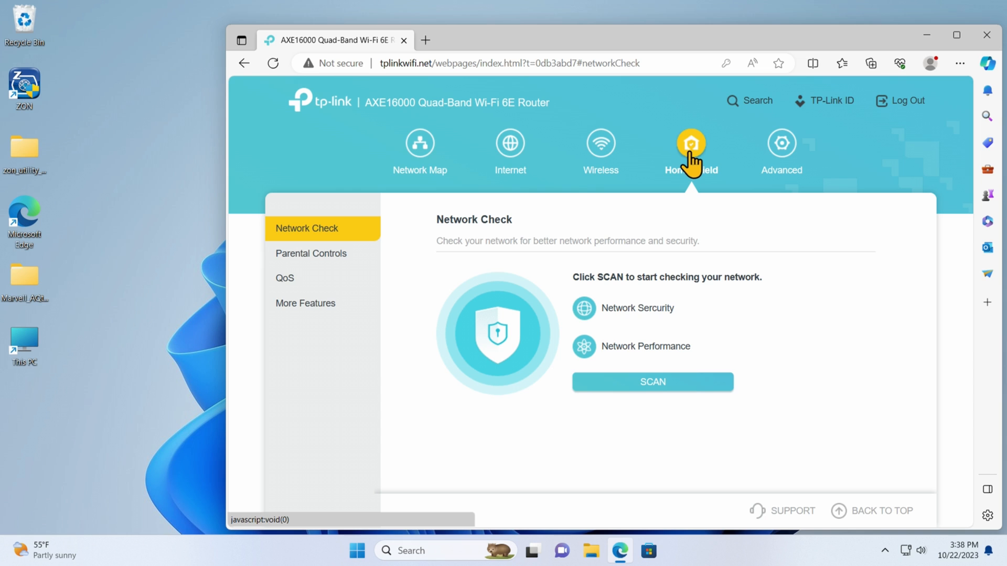
pyautogui.moveTo(697, 159)
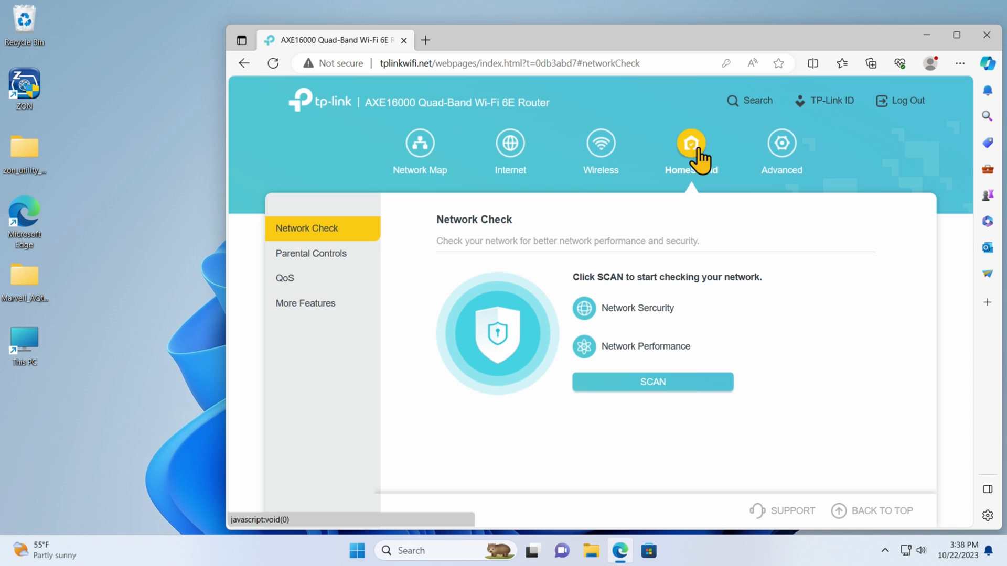
# Browse HomeShield's Parental Controls, QoS and More Features pages, then open Advanced settings
pyautogui.click(310, 252)
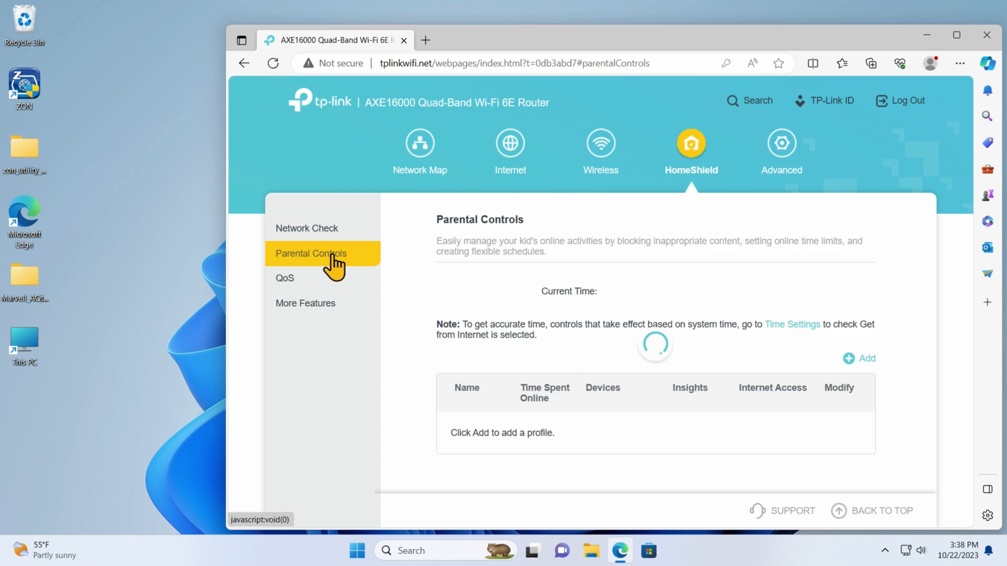
pyautogui.click(284, 278)
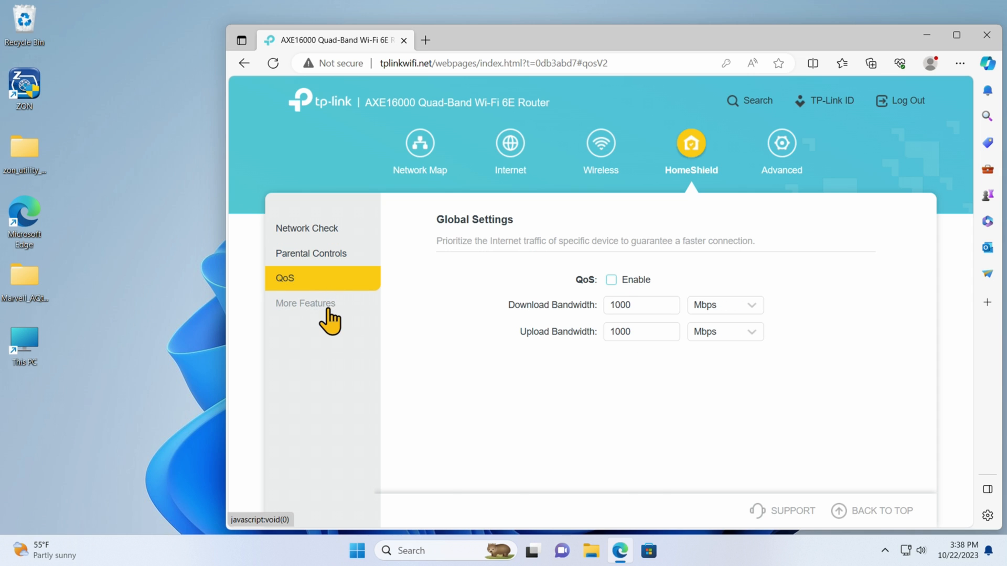
pyautogui.click(306, 303)
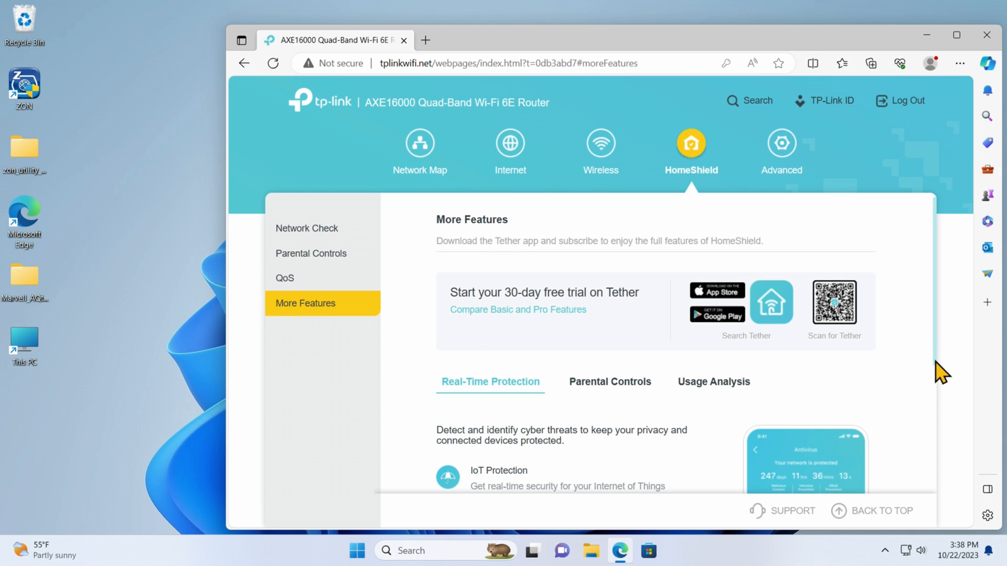
pyautogui.moveTo(895, 378)
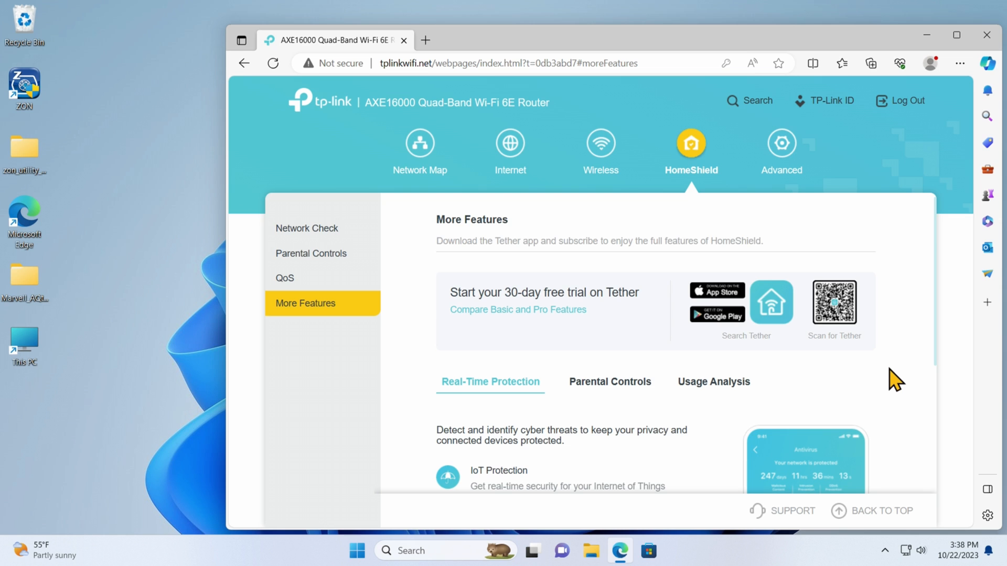
pyautogui.scroll(-3)
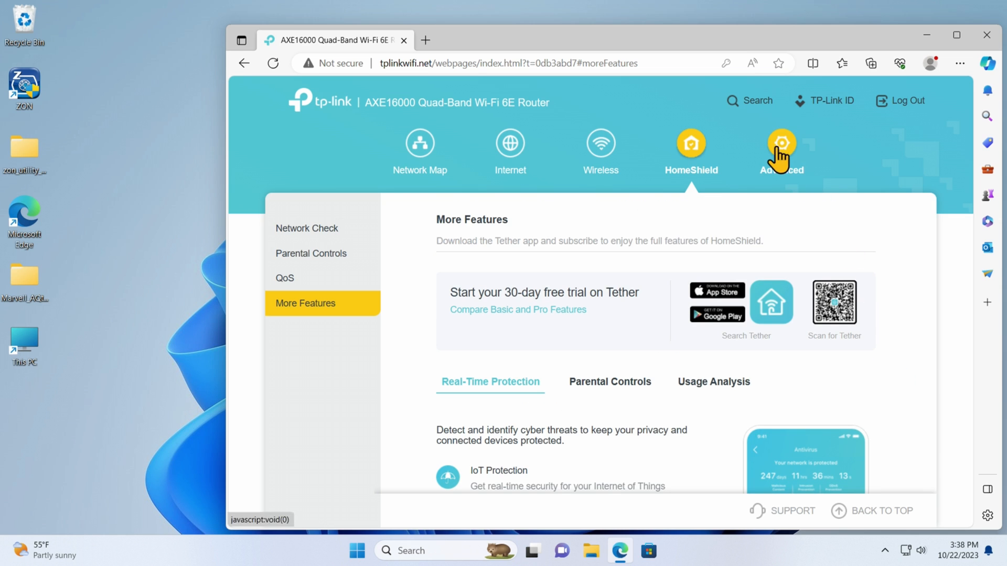
pyautogui.click(420, 151)
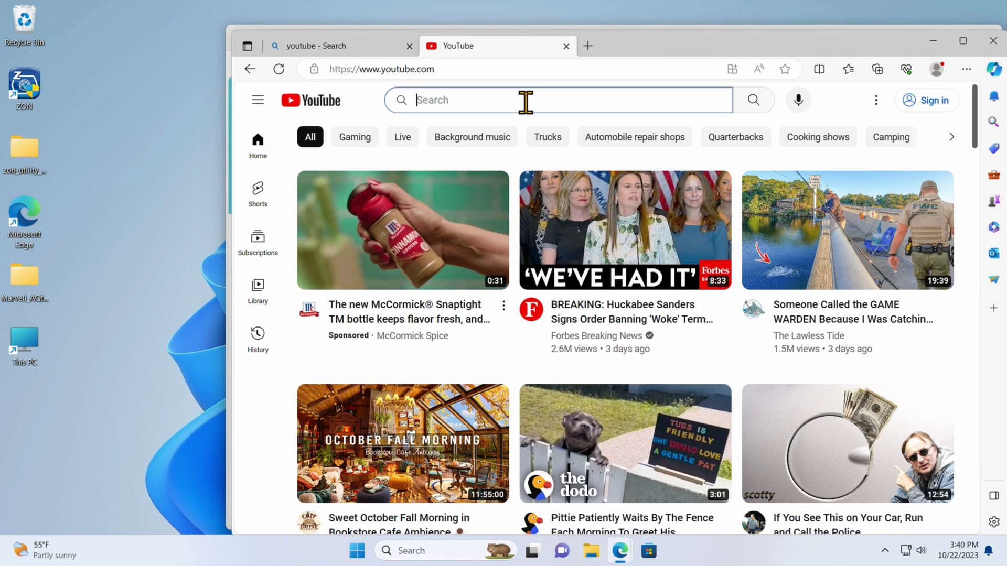
# Search YouTube for PE4Doers, scroll the channel results, then close the browser
pyautogui.write('PE4')
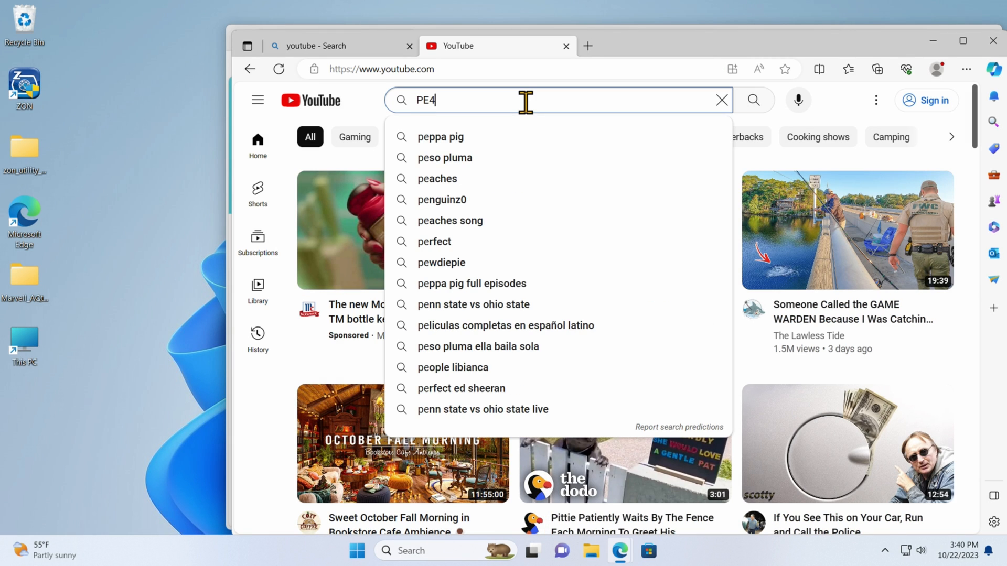
pyautogui.write('Doers')
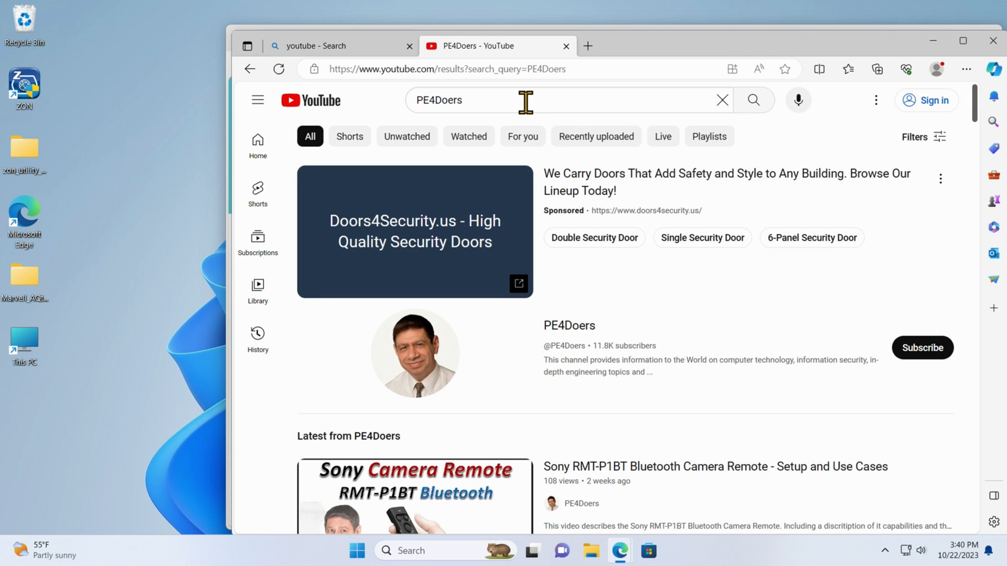
pyautogui.moveTo(617, 286)
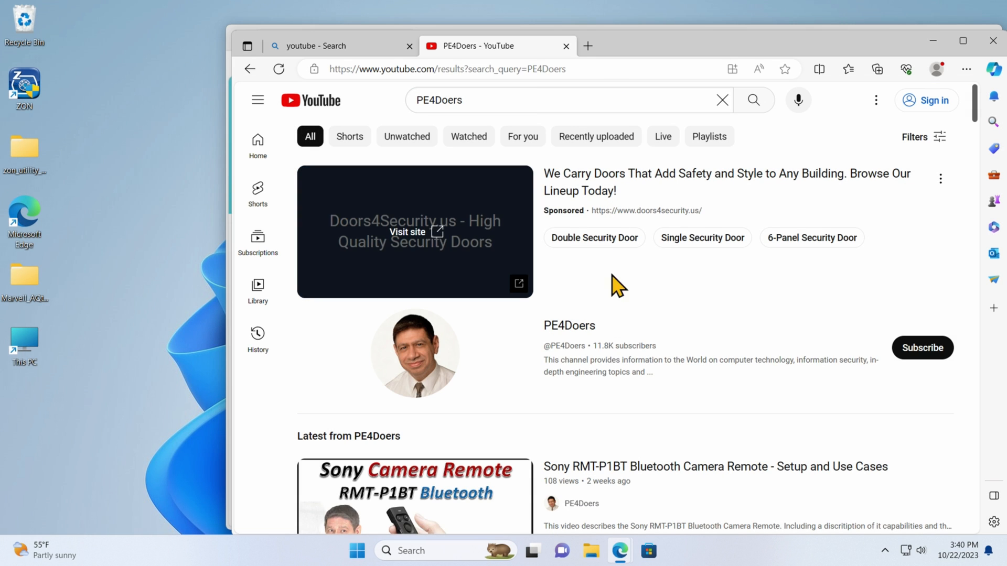
pyautogui.moveTo(625, 372)
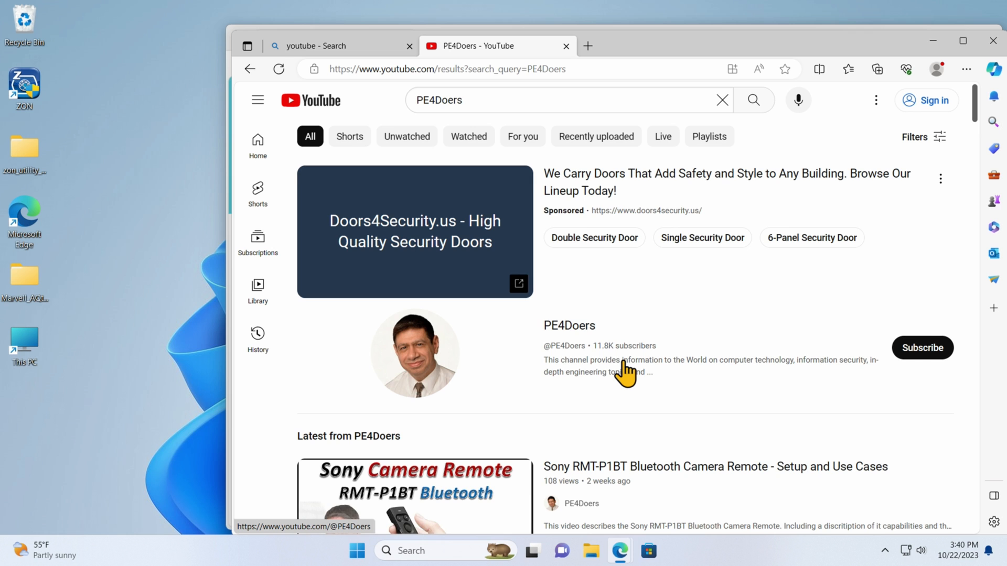
pyautogui.scroll(-3)
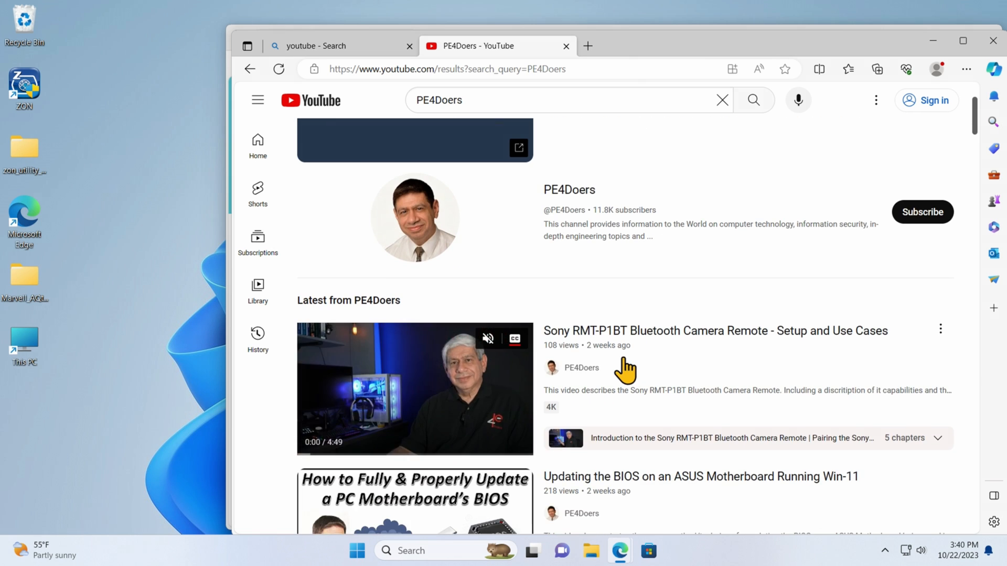
pyautogui.scroll(3)
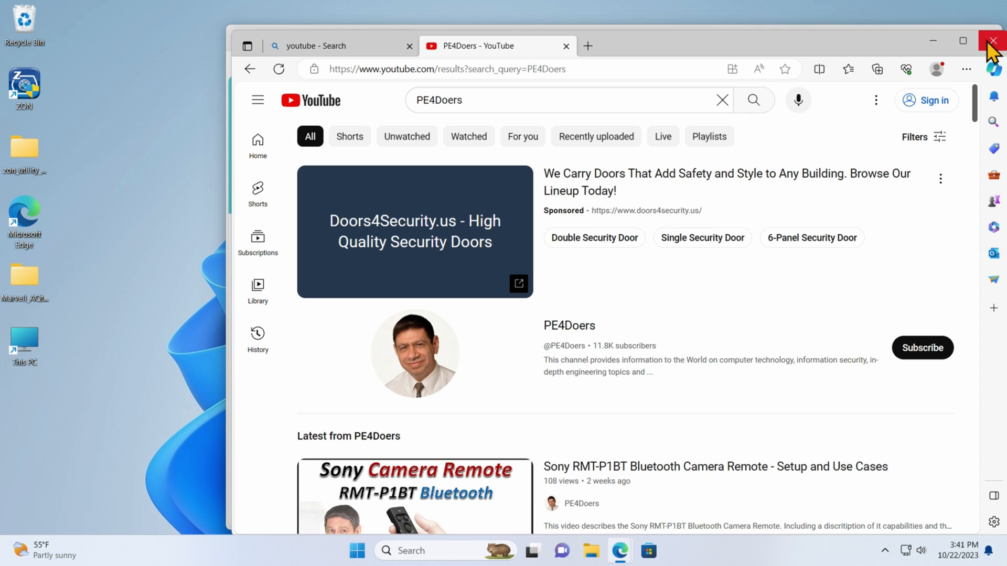
pyautogui.click(994, 40)
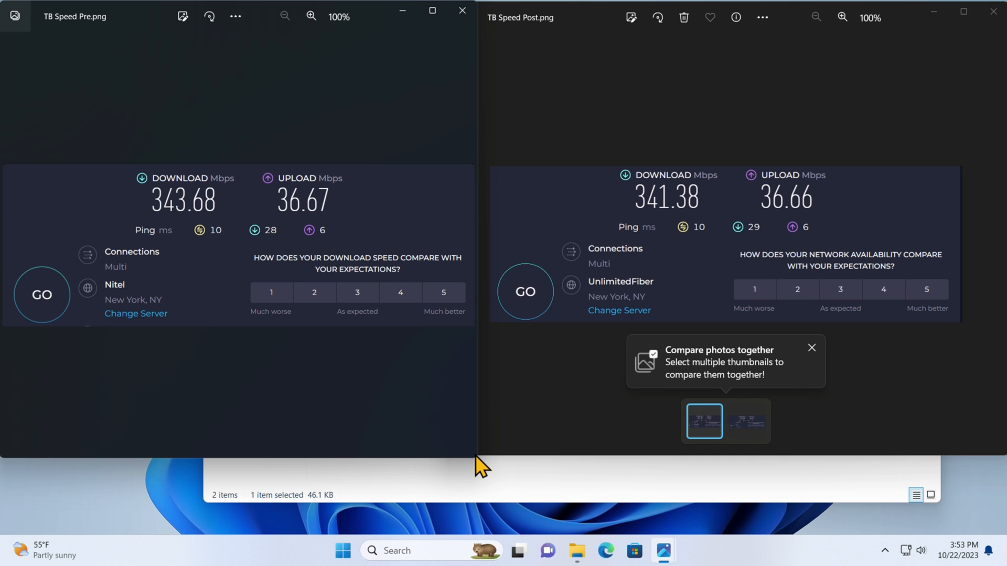